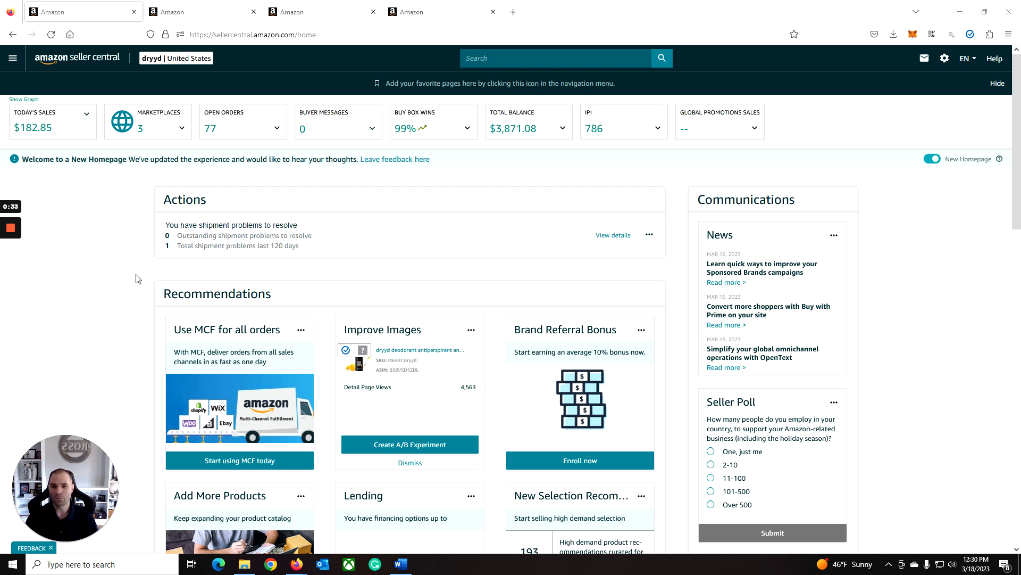
{"action": "mouse_move", "coordinate": [120, 209]}
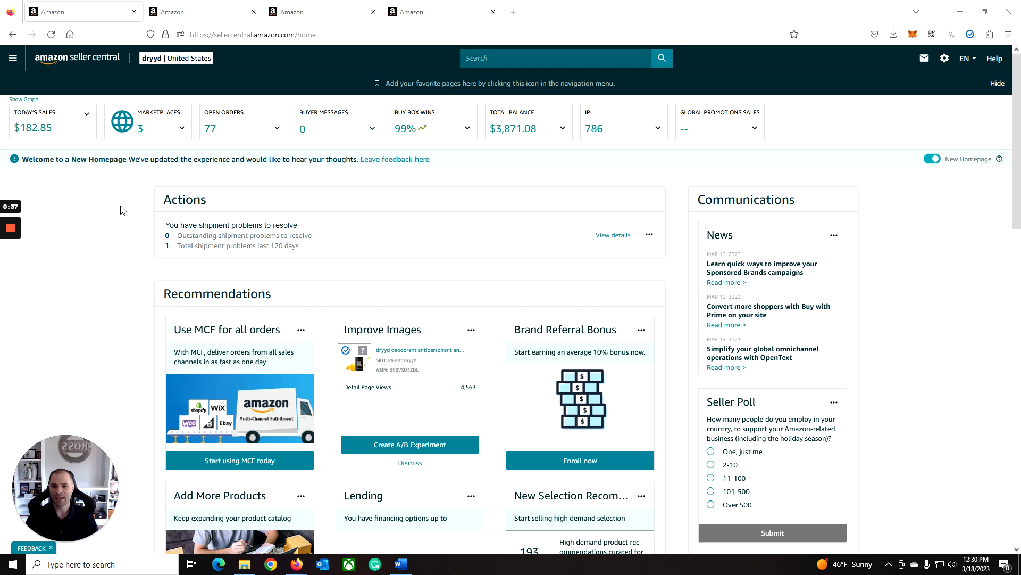
{"action": "mouse_move", "coordinate": [112, 200]}
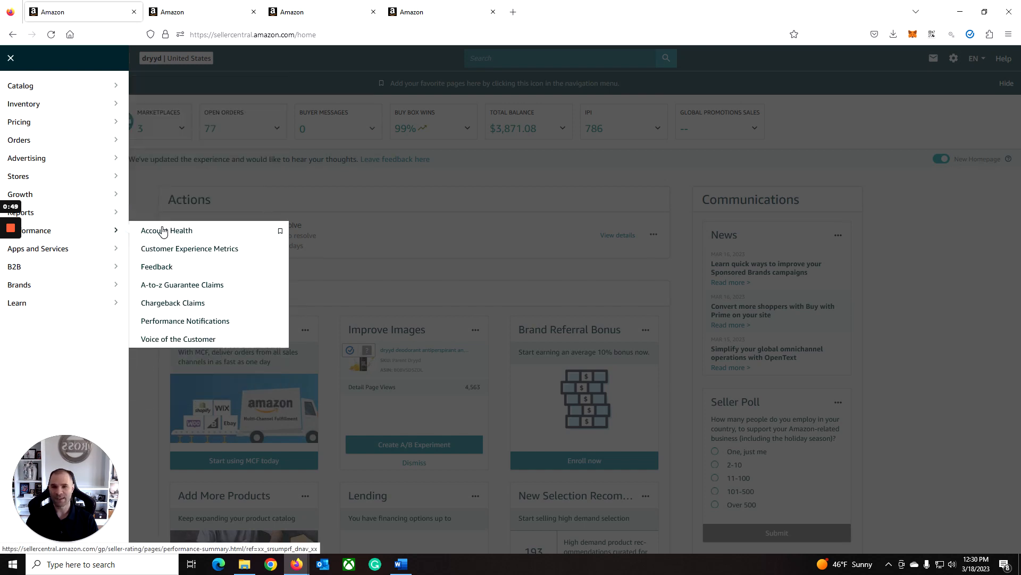
- Open Account Health from the Performance menu and review defect and violation counts, all zero
{"action": "left_click", "coordinate": [166, 230]}
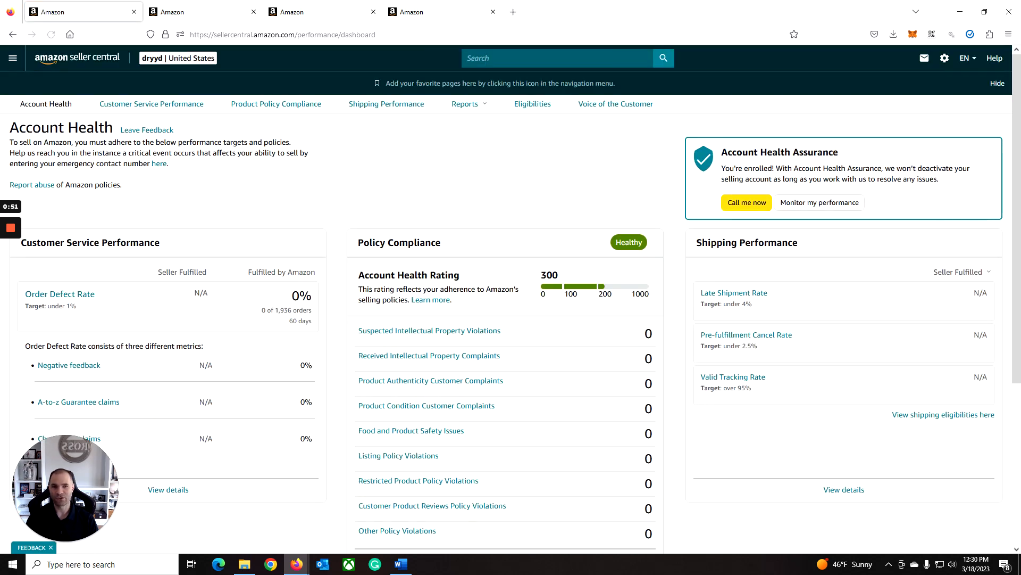
{"action": "scroll", "scroll_direction": "down", "scroll_amount": 3}
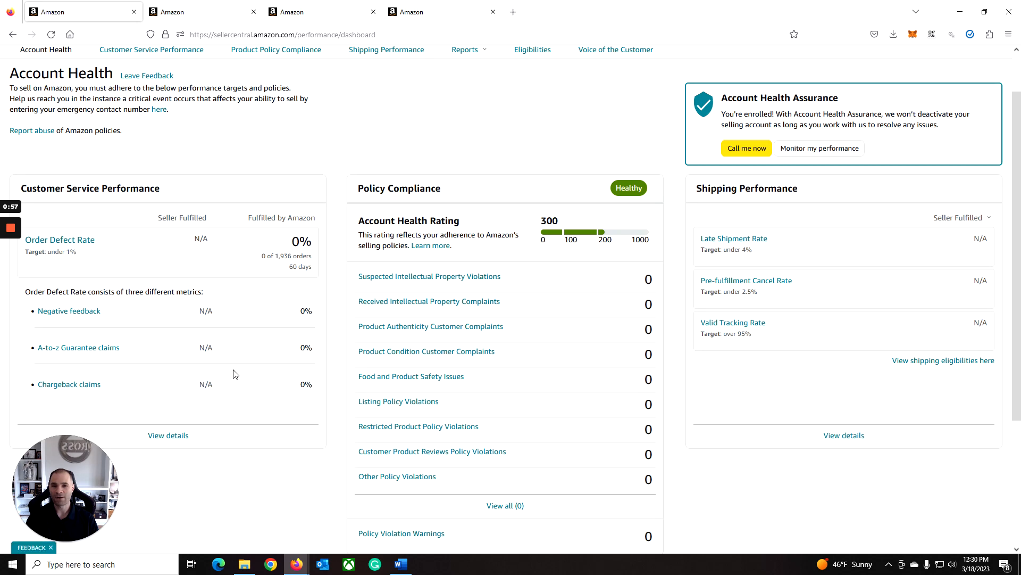
{"action": "mouse_move", "coordinate": [194, 275]}
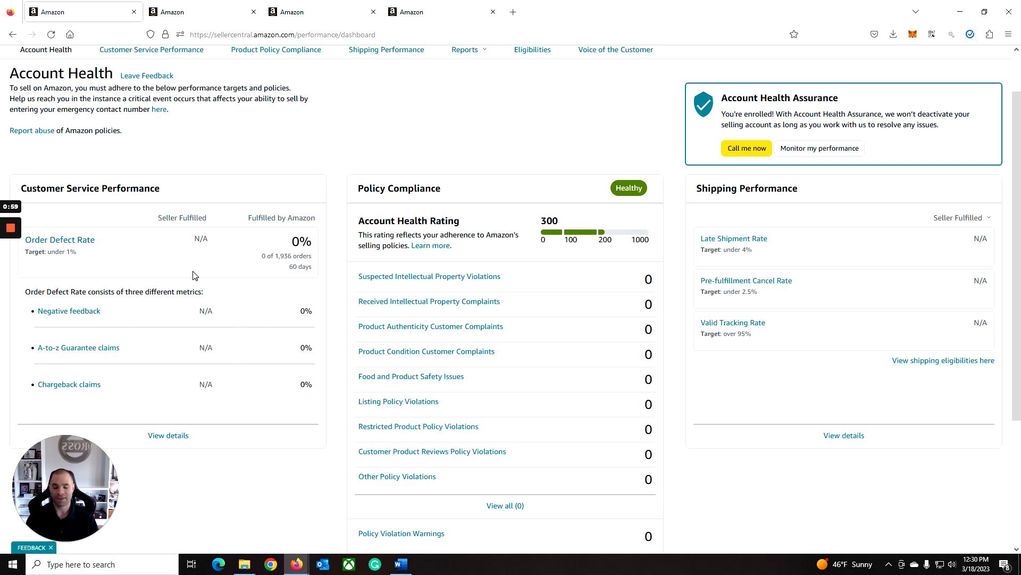
{"action": "mouse_move", "coordinate": [100, 255]}
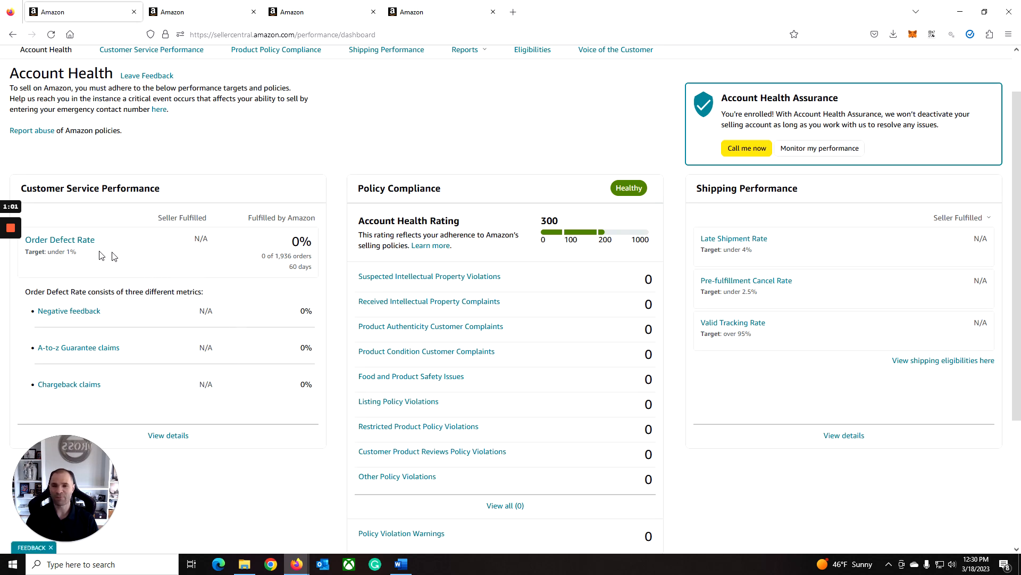
{"action": "mouse_move", "coordinate": [124, 258]}
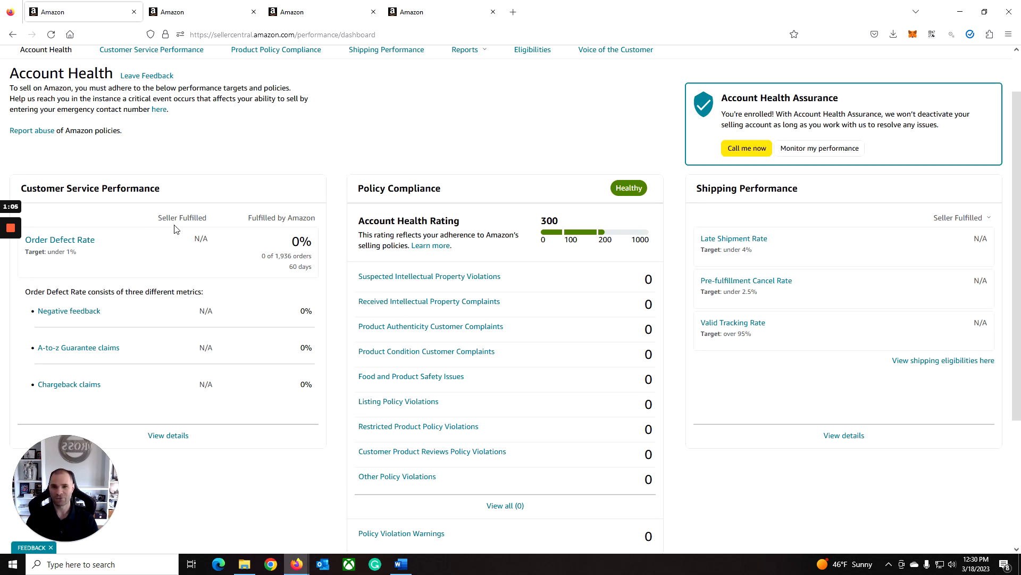
{"action": "mouse_move", "coordinate": [190, 239]}
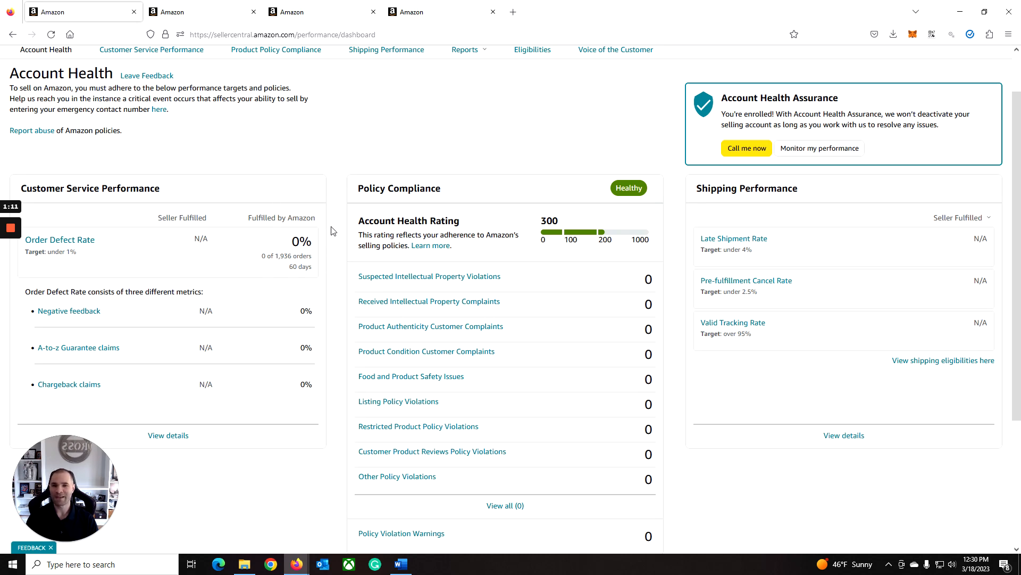
{"action": "mouse_move", "coordinate": [273, 211]}
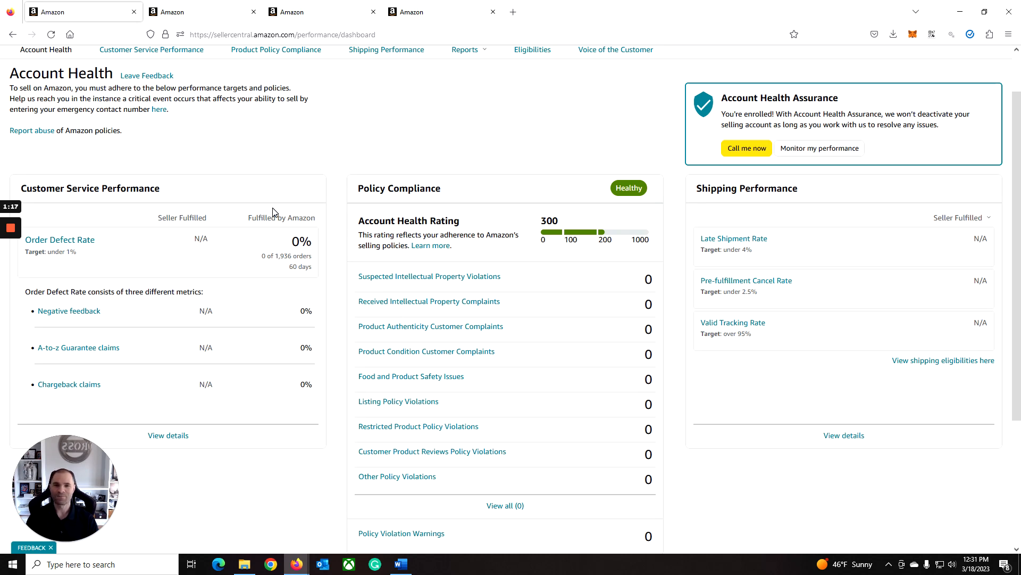
{"action": "mouse_move", "coordinate": [281, 308]}
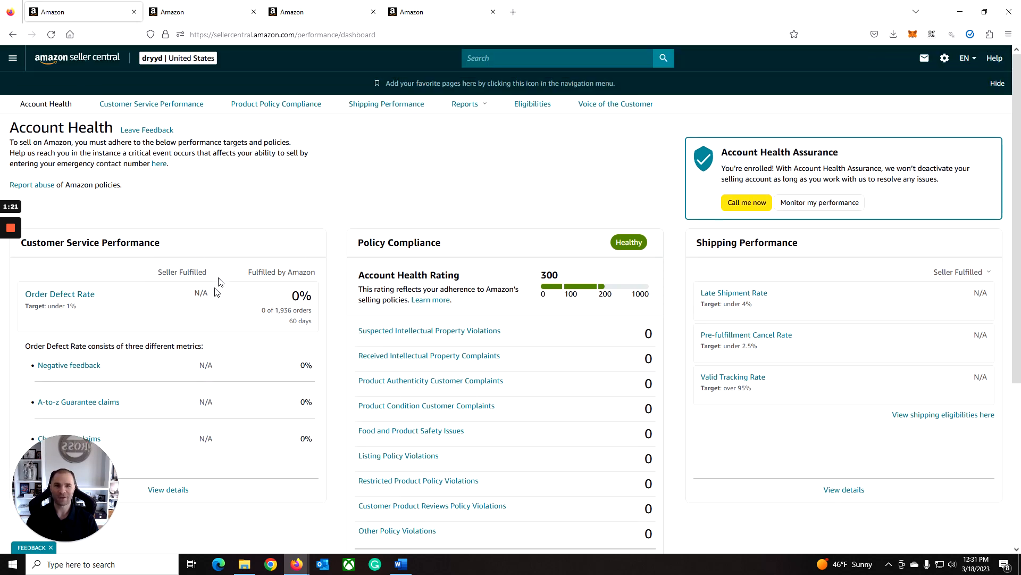
{"action": "scroll", "scroll_direction": "down", "scroll_amount": 3}
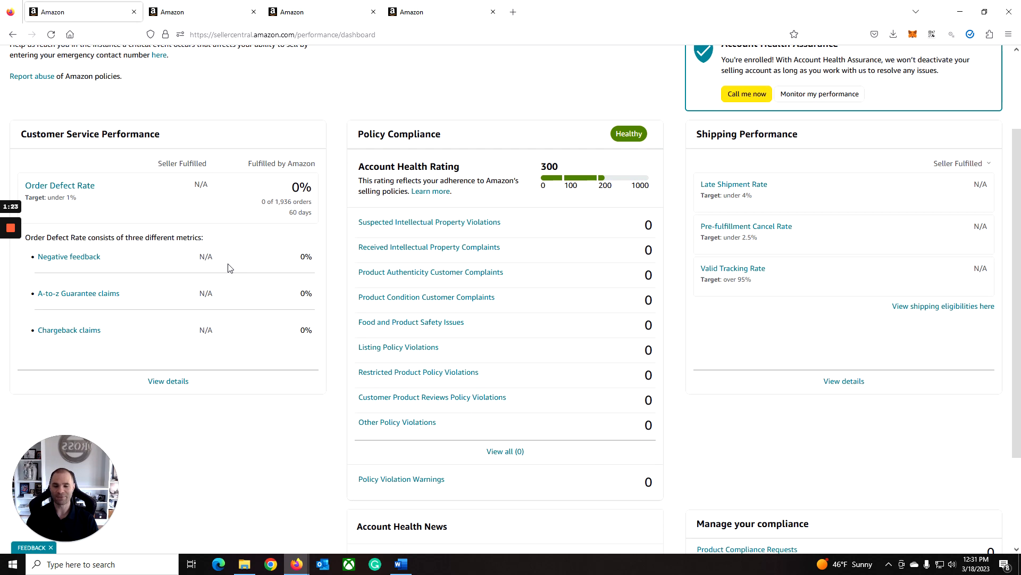
{"action": "mouse_move", "coordinate": [229, 358]}
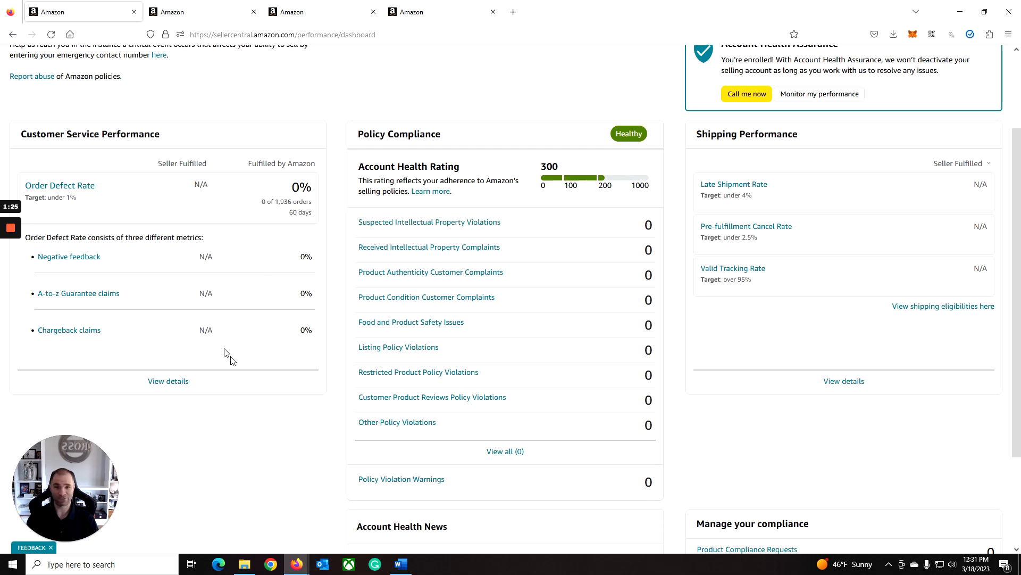
{"action": "mouse_move", "coordinate": [161, 344]}
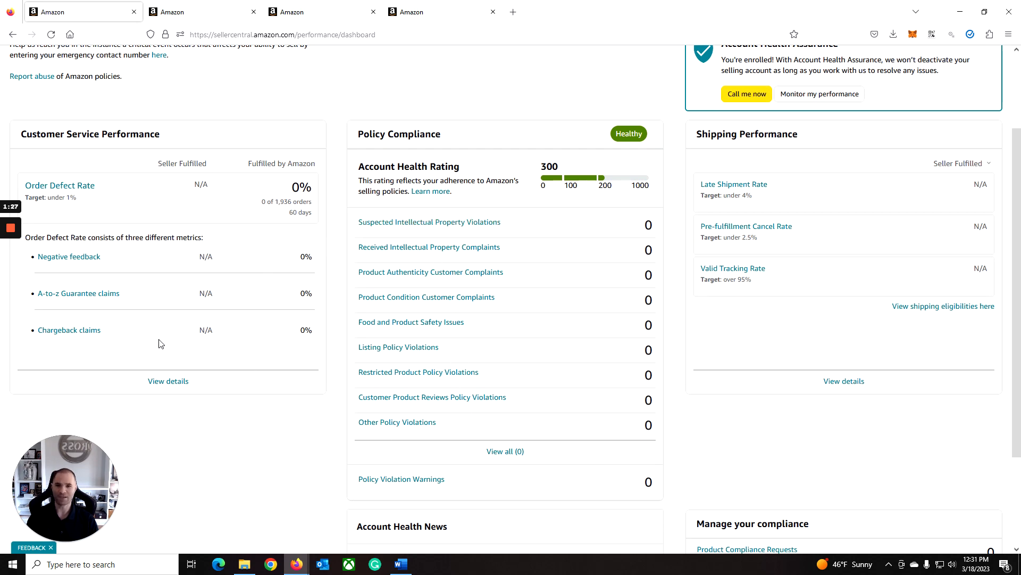
{"action": "mouse_move", "coordinate": [135, 311]}
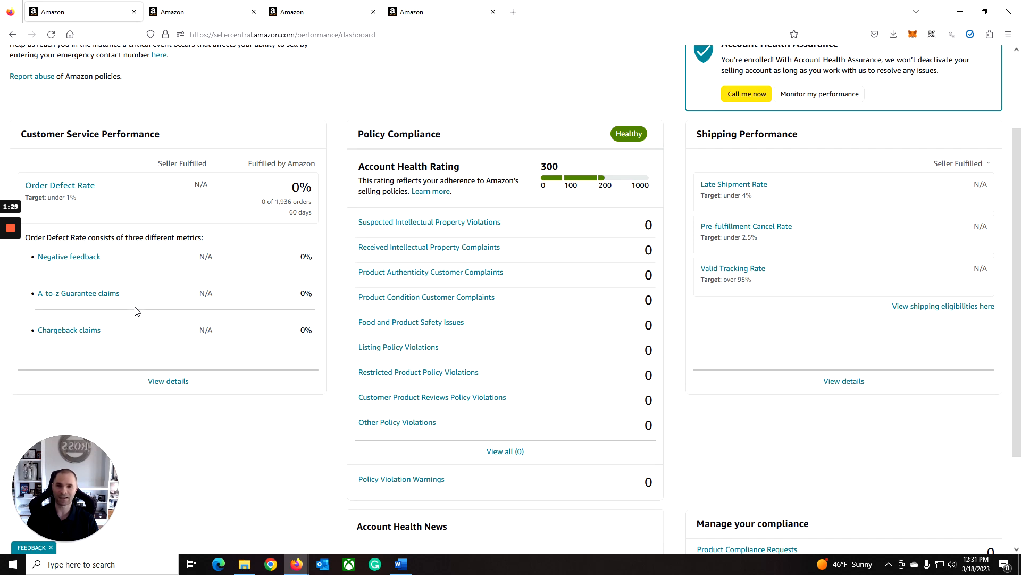
{"action": "mouse_move", "coordinate": [132, 277]}
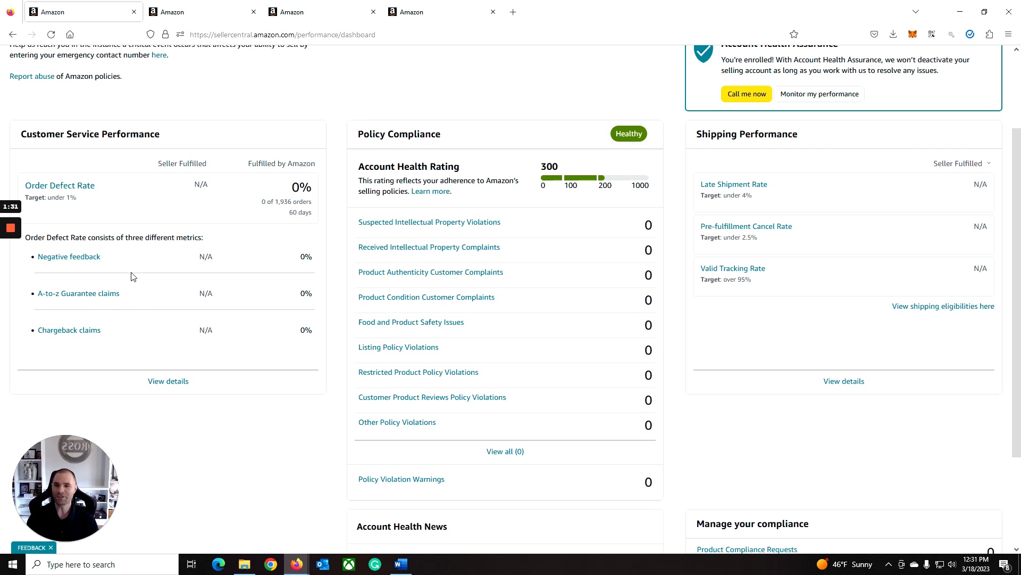
{"action": "mouse_move", "coordinate": [149, 275]}
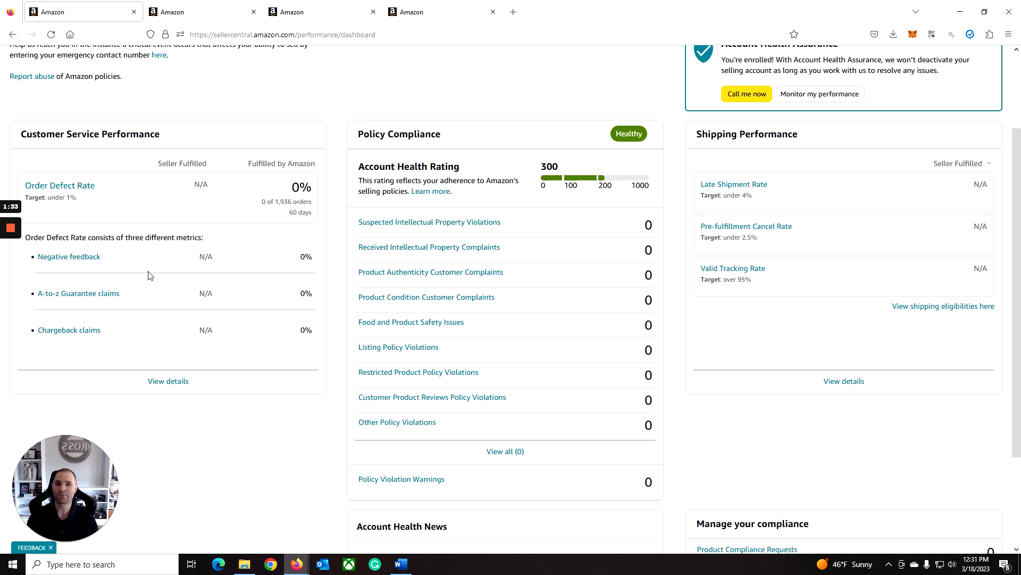
{"action": "mouse_move", "coordinate": [236, 323]}
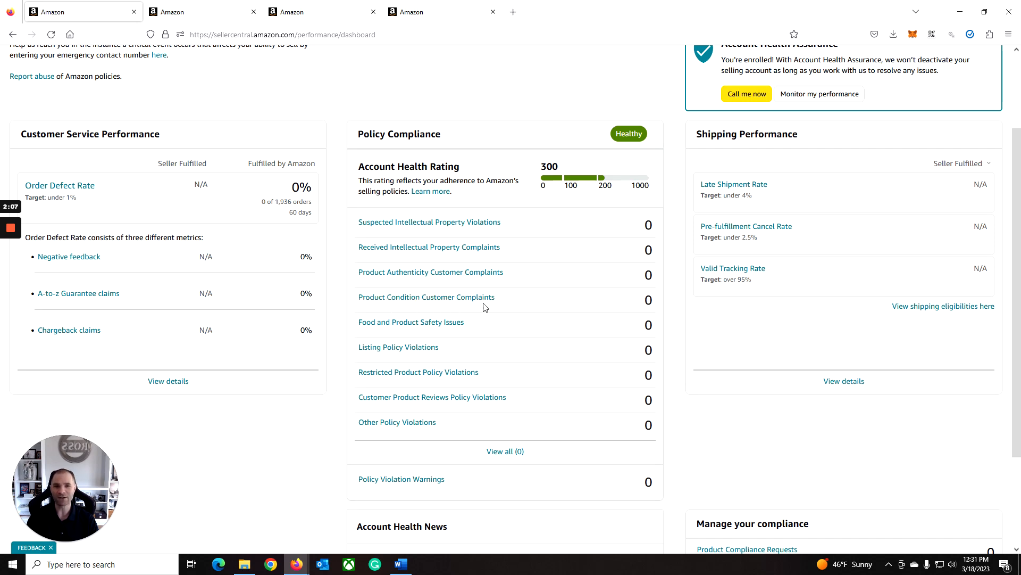
{"action": "mouse_move", "coordinate": [529, 253]}
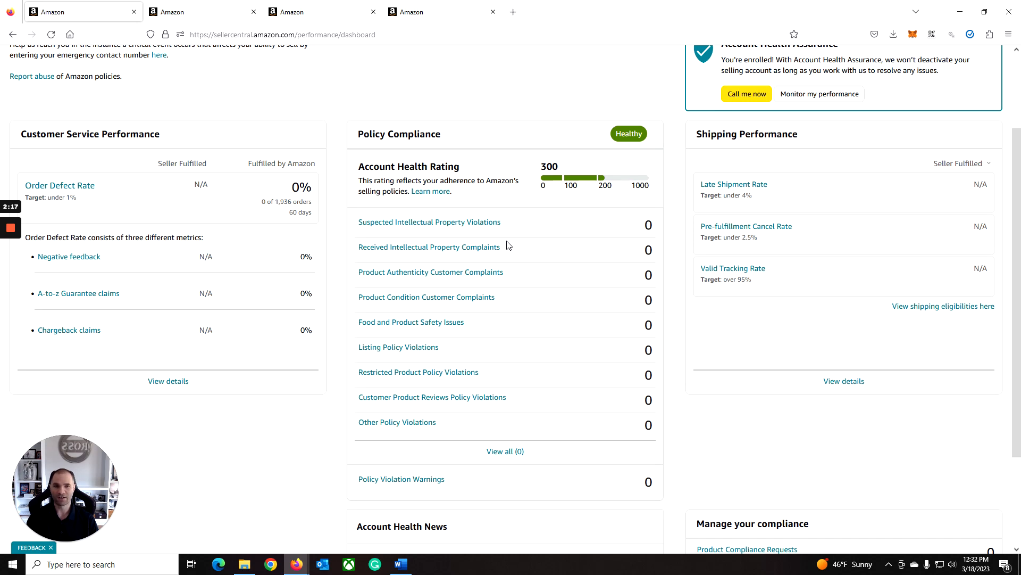
{"action": "mouse_move", "coordinate": [509, 367]}
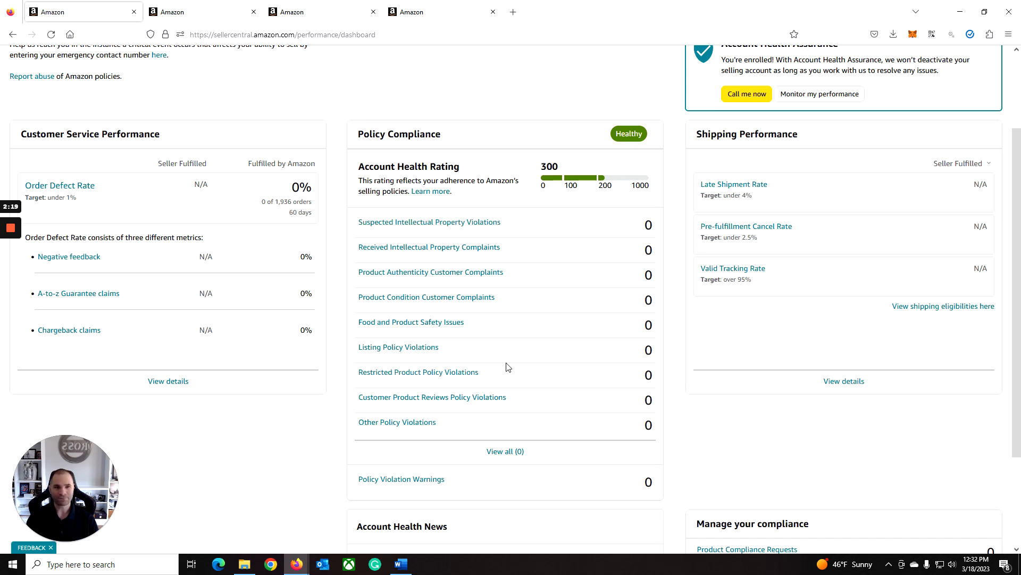
{"action": "scroll", "scroll_direction": "down", "scroll_amount": 3}
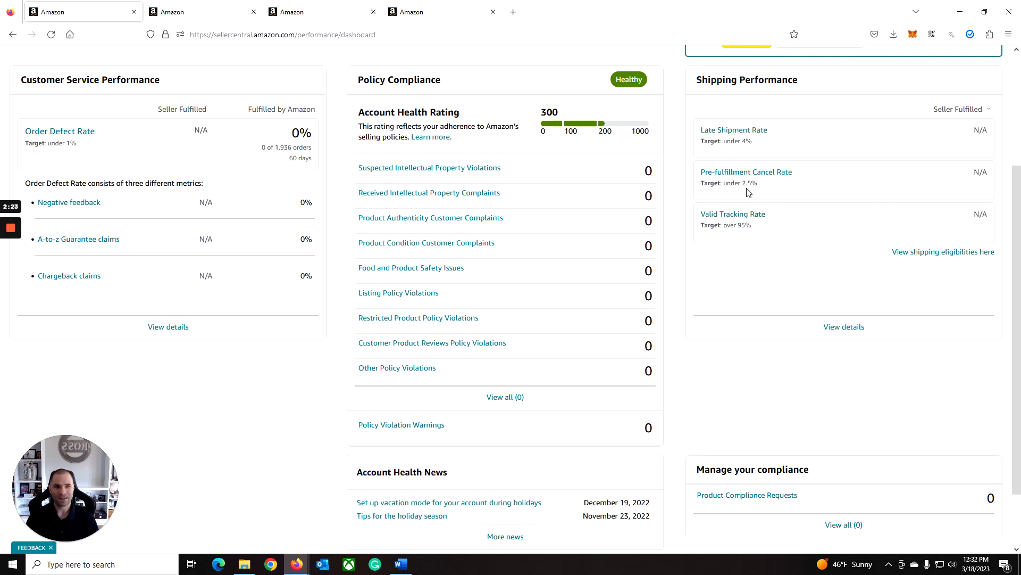
{"action": "mouse_move", "coordinate": [760, 155]}
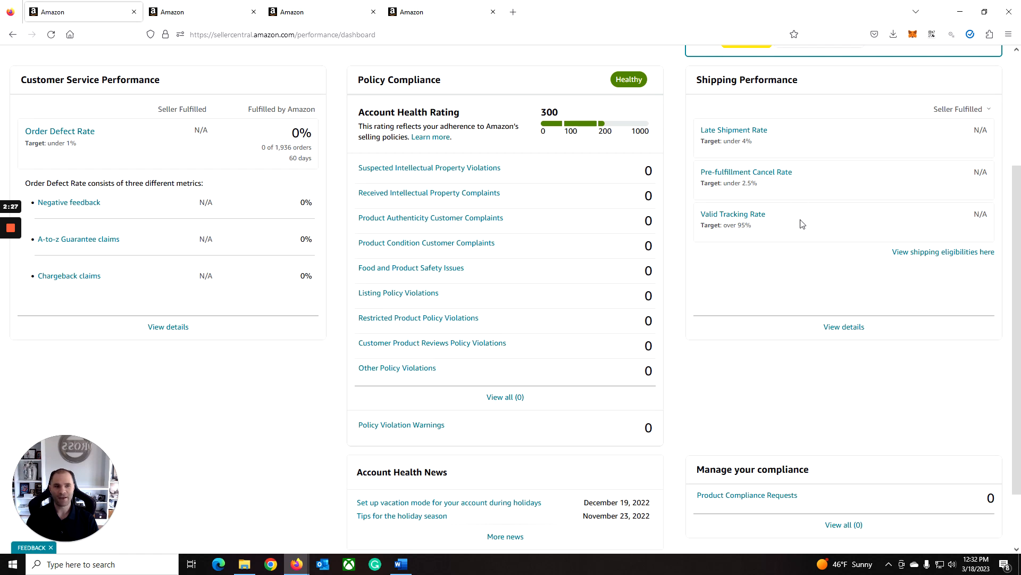
{"action": "mouse_move", "coordinate": [923, 128]}
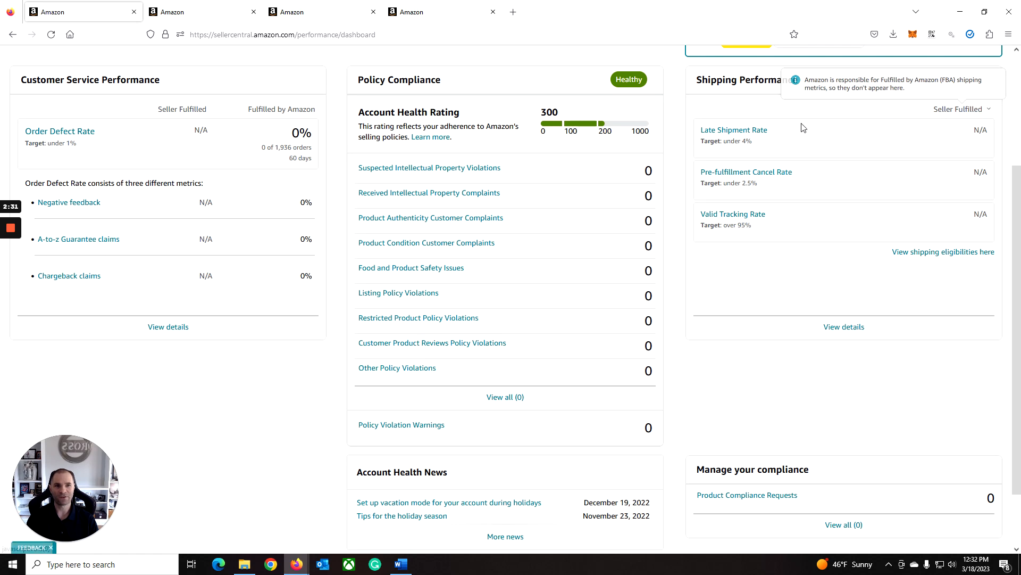
{"action": "mouse_move", "coordinate": [777, 221]}
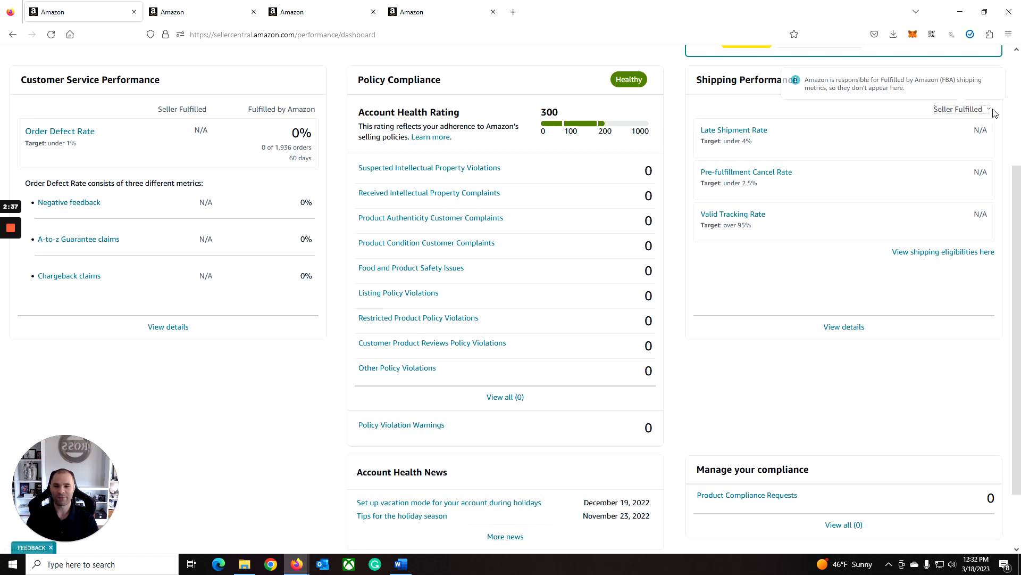
{"action": "mouse_move", "coordinate": [781, 146]}
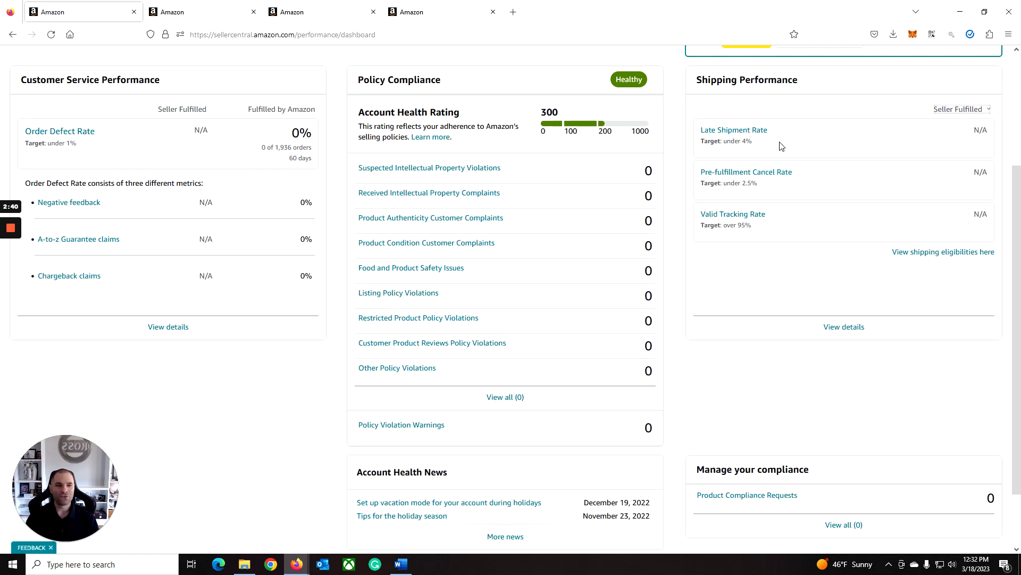
{"action": "mouse_move", "coordinate": [789, 209]}
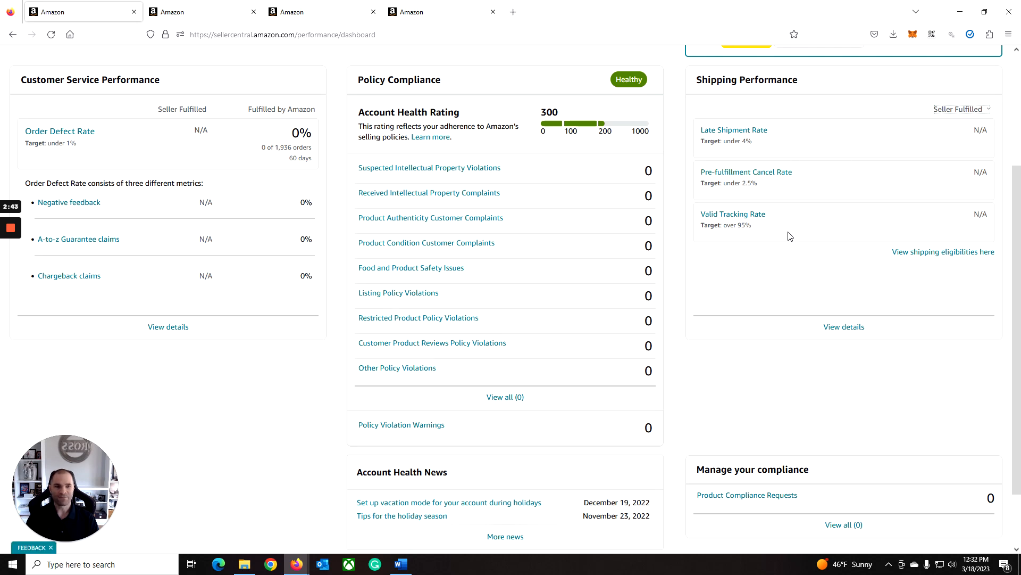
{"action": "scroll", "scroll_direction": "down", "scroll_amount": 3}
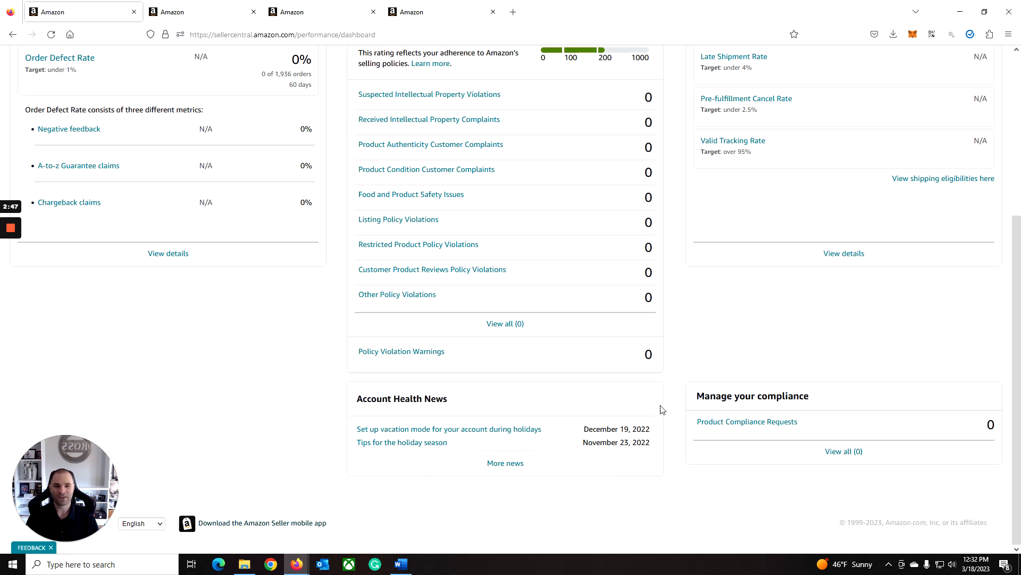
{"action": "mouse_move", "coordinate": [694, 466]}
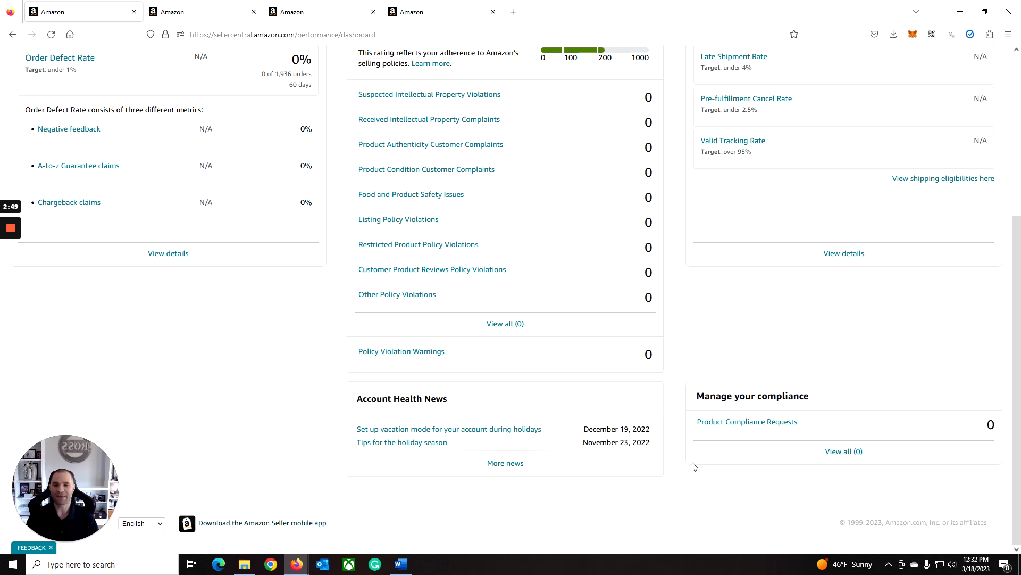
{"action": "mouse_move", "coordinate": [836, 413]}
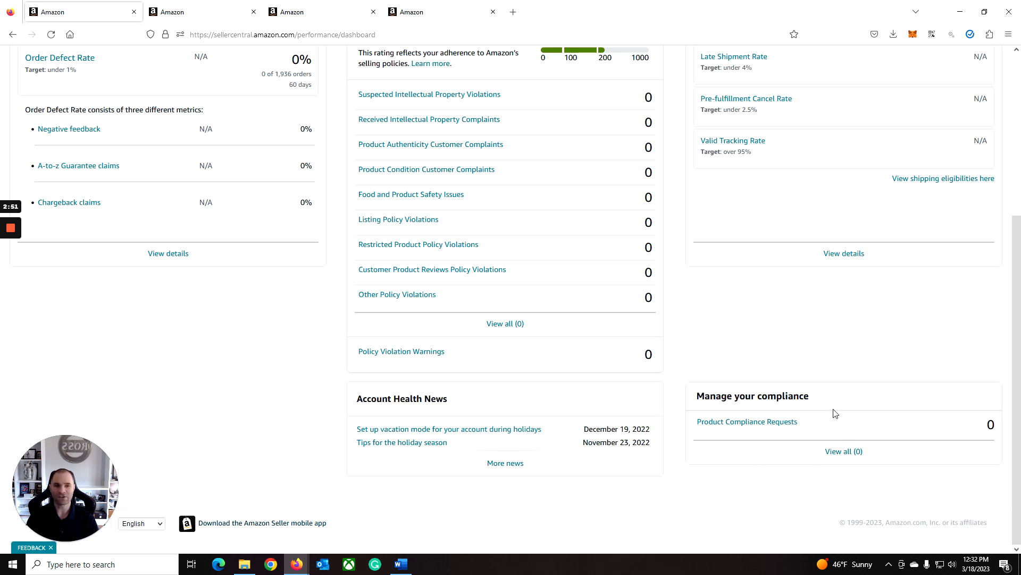
{"action": "mouse_move", "coordinate": [763, 436]}
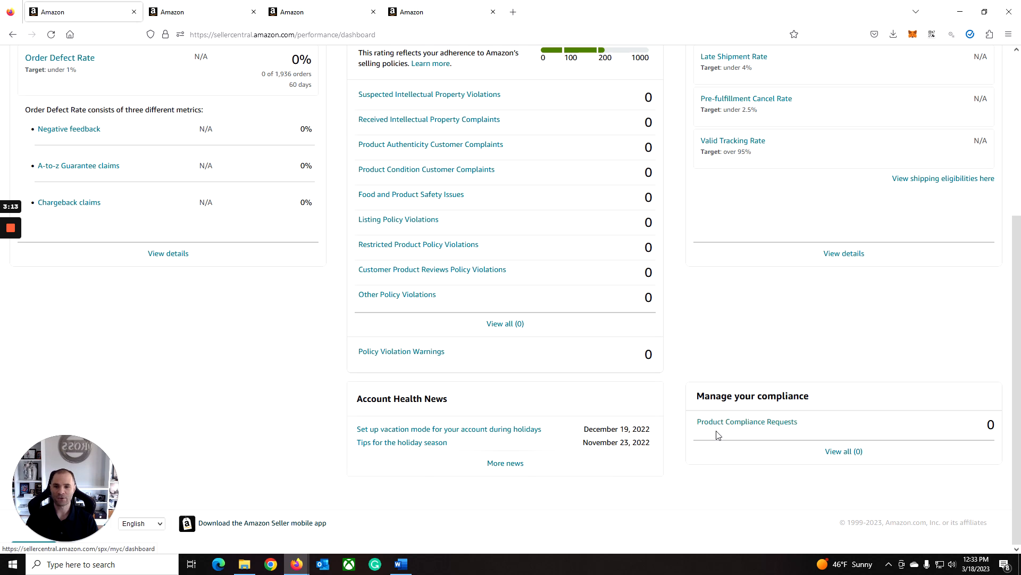
{"action": "scroll", "scroll_direction": "up", "scroll_amount": 3}
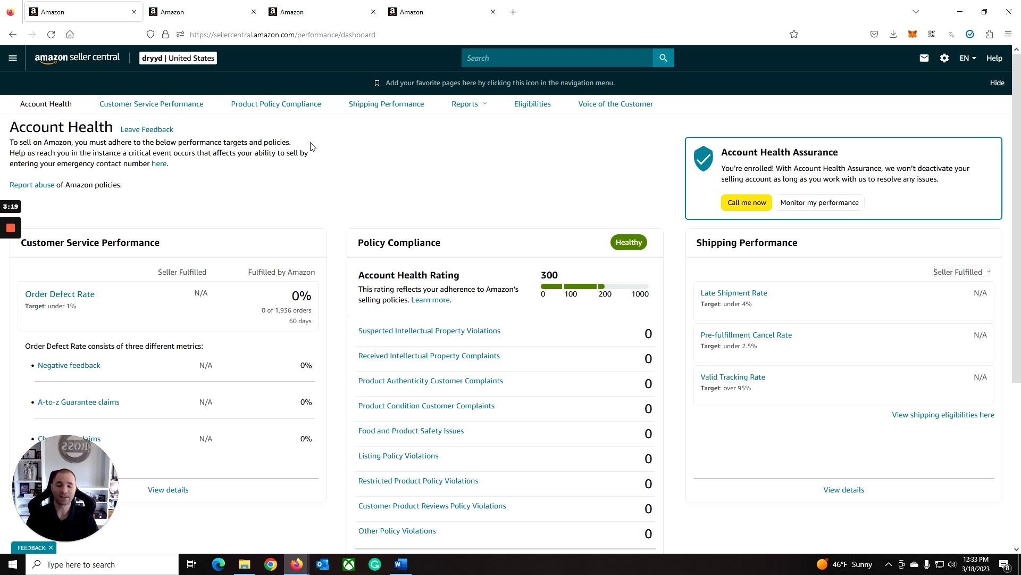
{"action": "mouse_move", "coordinate": [293, 148]}
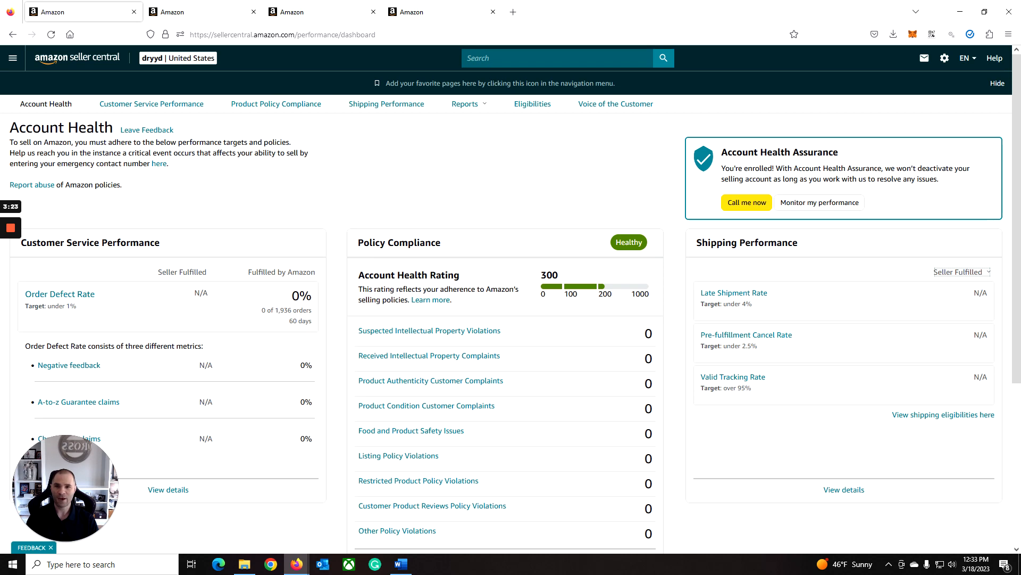
- Review the Customer Service Performance and Product Policy Compliance detail pages
{"action": "left_click", "coordinate": [151, 103]}
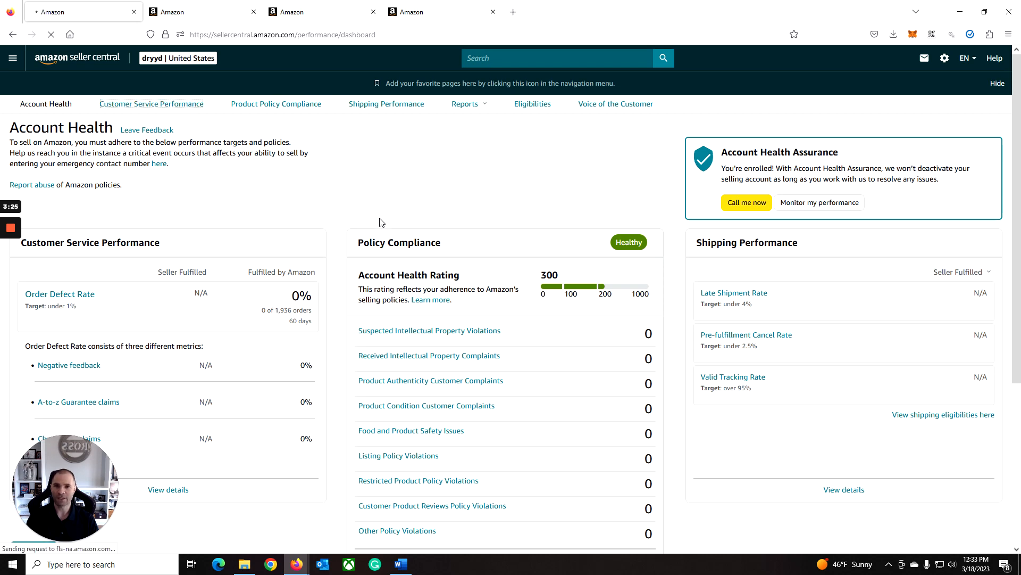
{"action": "left_click", "coordinate": [151, 103]}
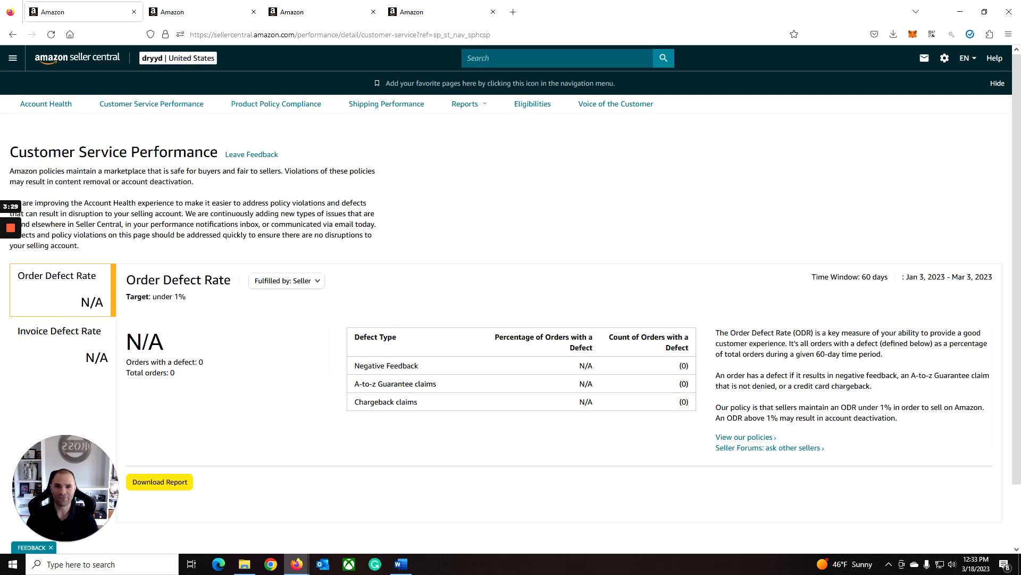
{"action": "left_click", "coordinate": [275, 103]}
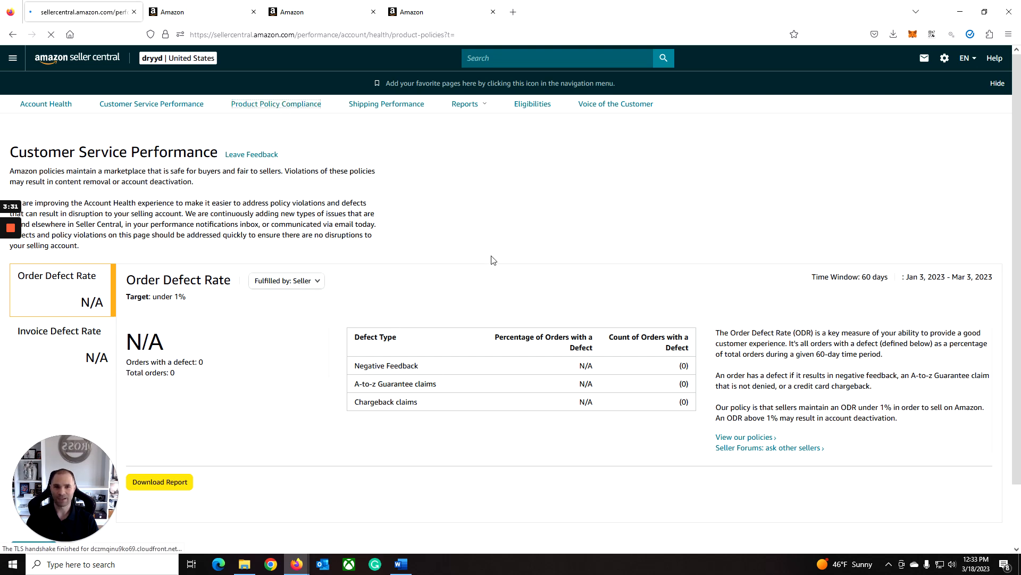
{"action": "left_click", "coordinate": [276, 103]}
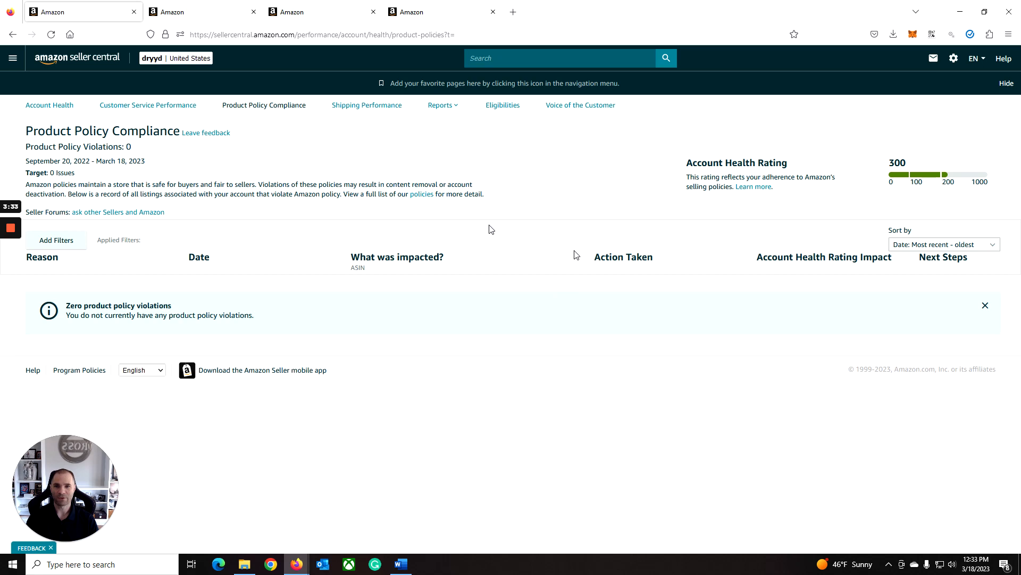
{"action": "mouse_move", "coordinate": [367, 106]}
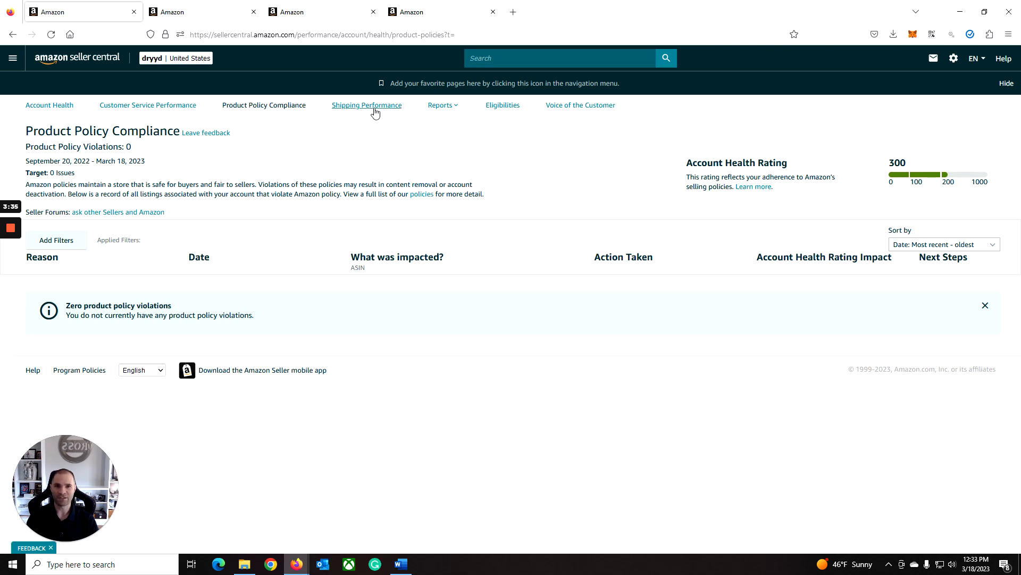
- Review Shipping Performance (Late Shipment Rate N/A) and list the performance reports
{"action": "left_click", "coordinate": [366, 105]}
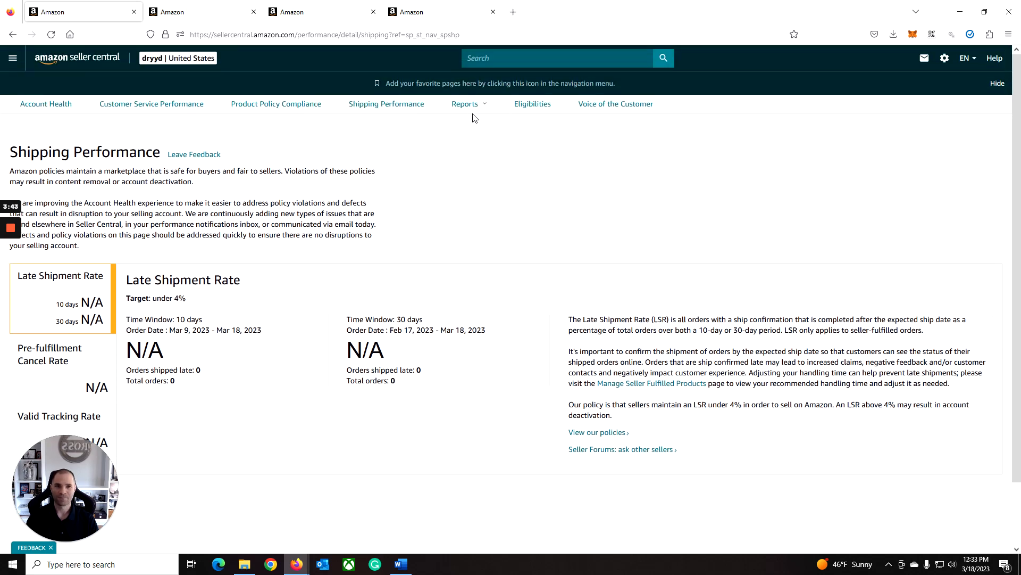
{"action": "left_click", "coordinate": [465, 104]}
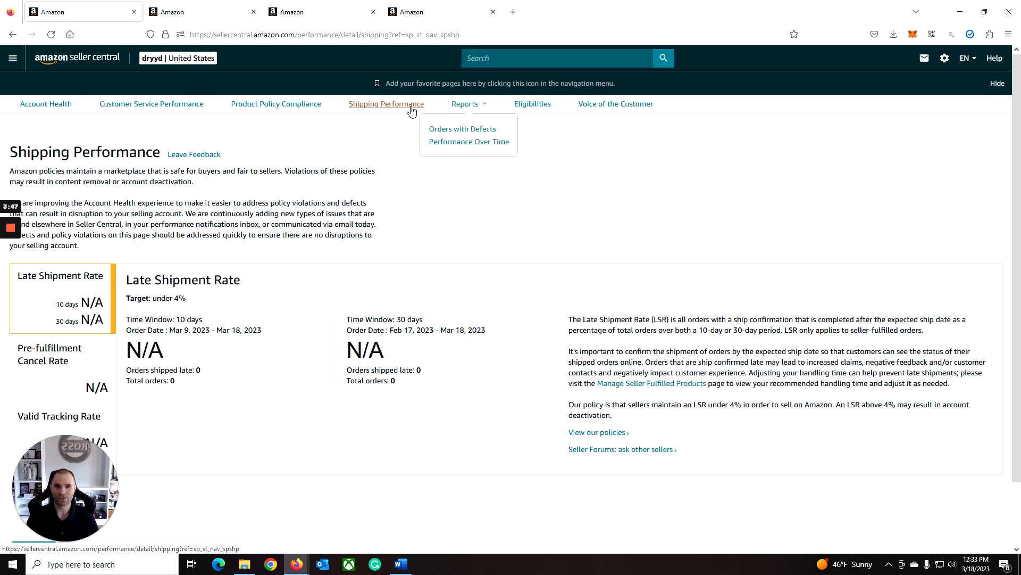
- Open Eligibilities confirming Account Health Assurance enrollment and the 180-day rating chart
{"action": "left_click", "coordinate": [532, 104]}
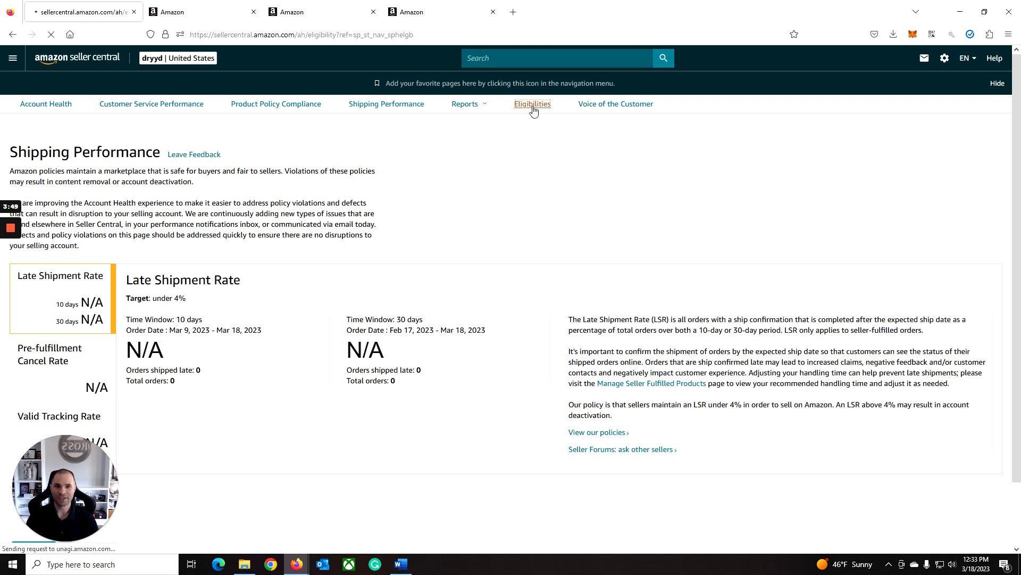
{"action": "left_click", "coordinate": [532, 103]}
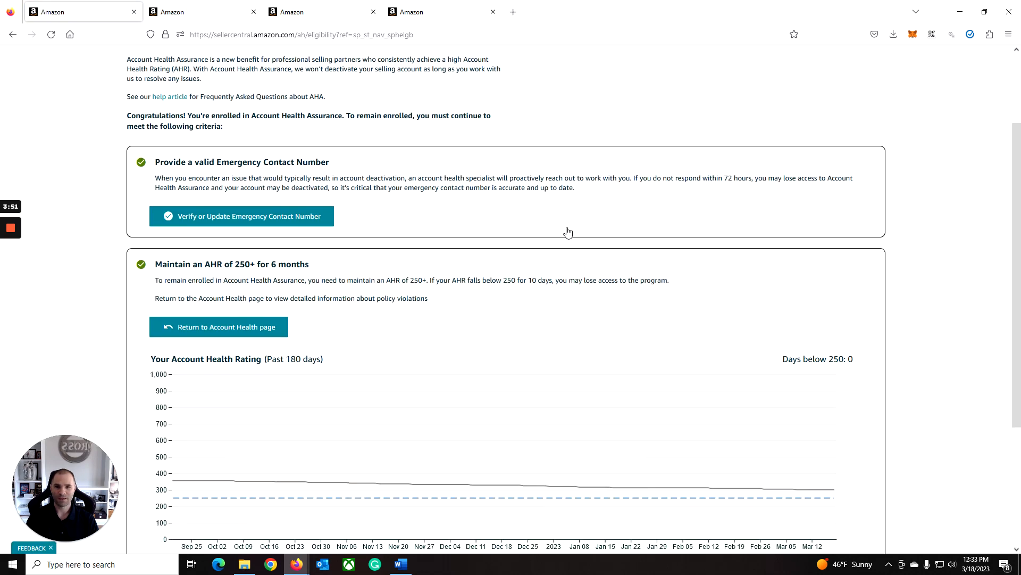
{"action": "scroll", "scroll_direction": "down", "scroll_amount": 3}
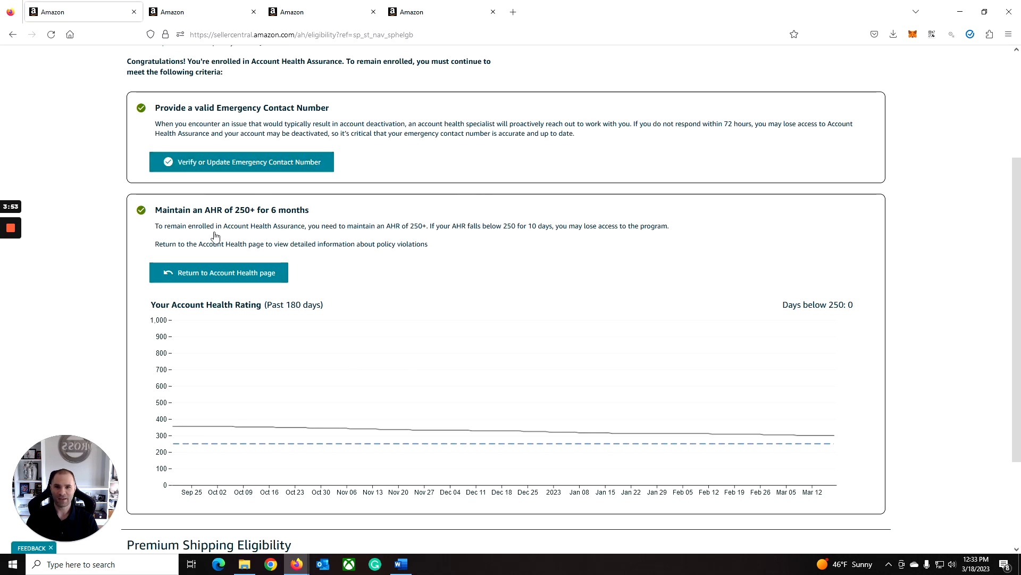
{"action": "scroll", "scroll_direction": "down", "scroll_amount": 3}
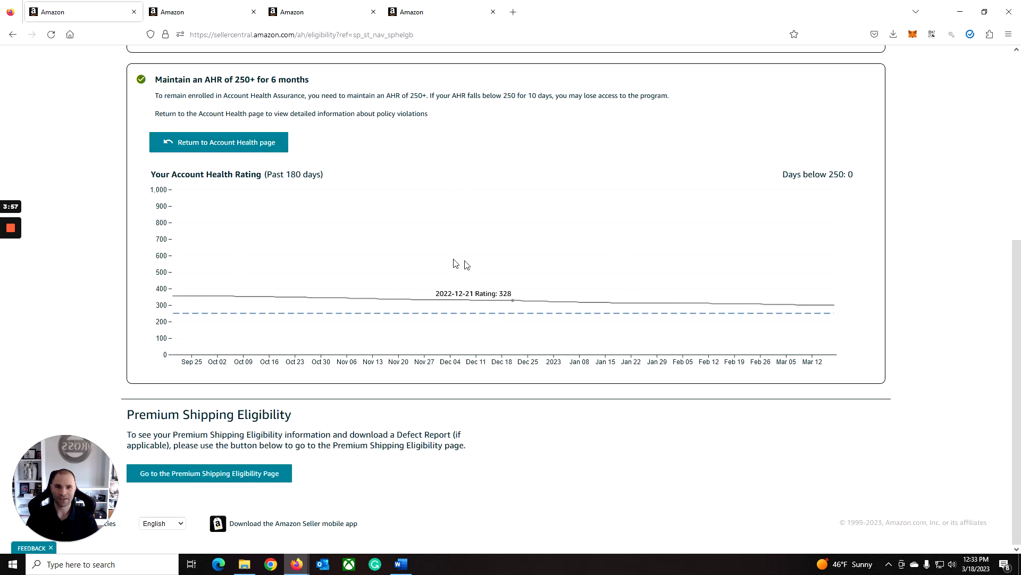
{"action": "mouse_move", "coordinate": [490, 181]}
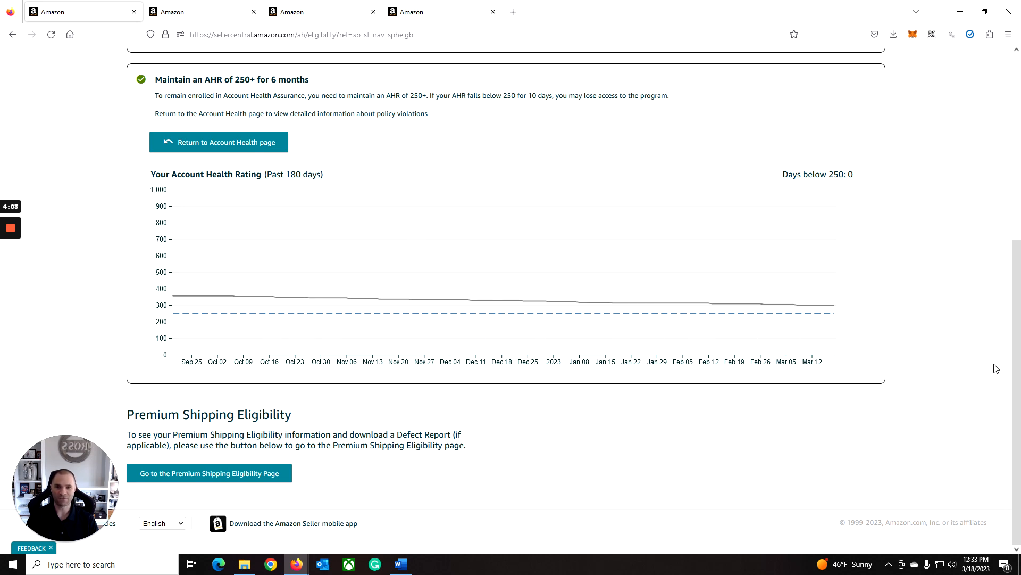
{"action": "mouse_move", "coordinate": [945, 320]}
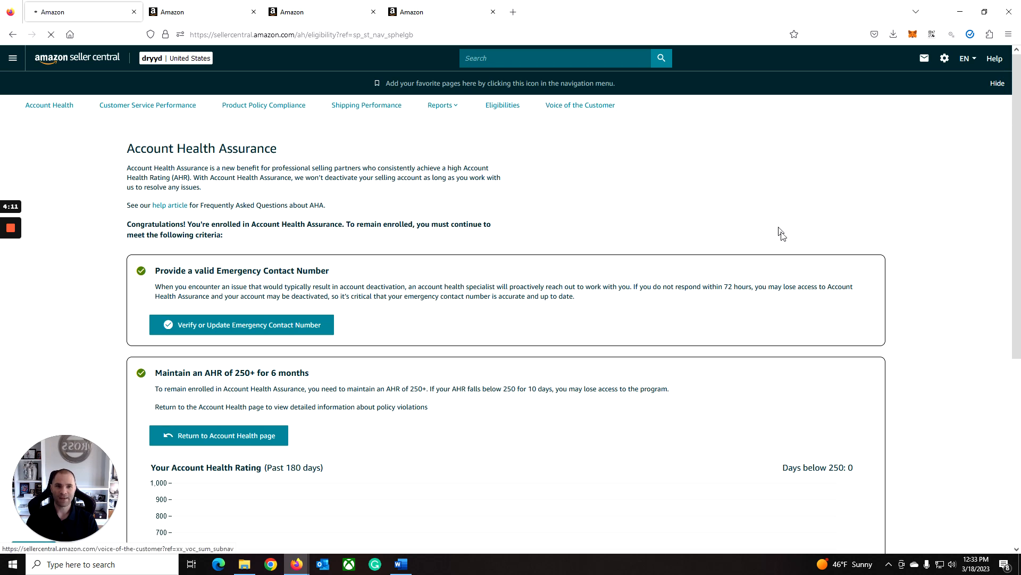
- Open Voice of the Customer showing six listings rated four Good and two Excellent
{"action": "left_click", "coordinate": [578, 106]}
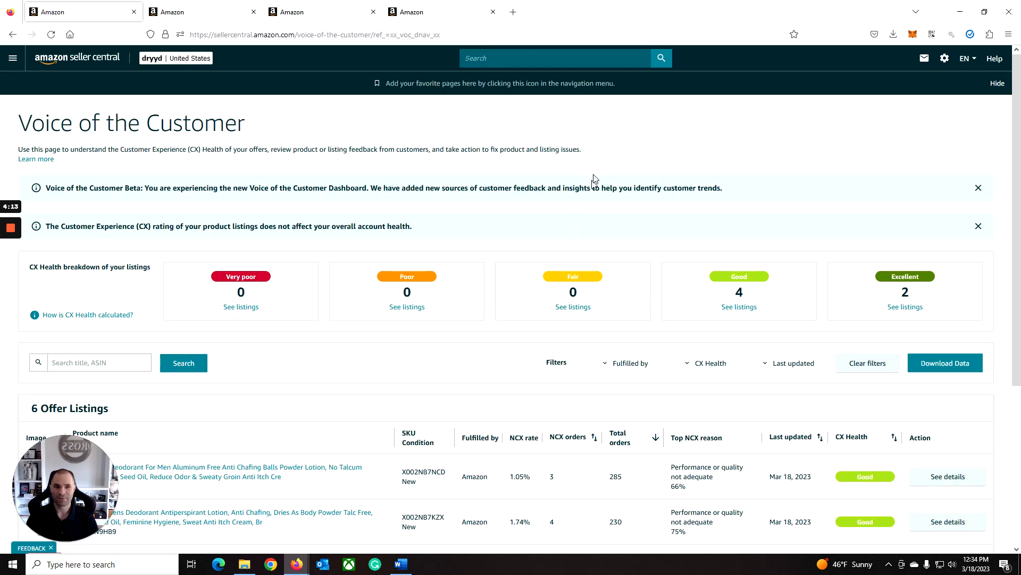
{"action": "scroll", "scroll_direction": "down", "scroll_amount": 3}
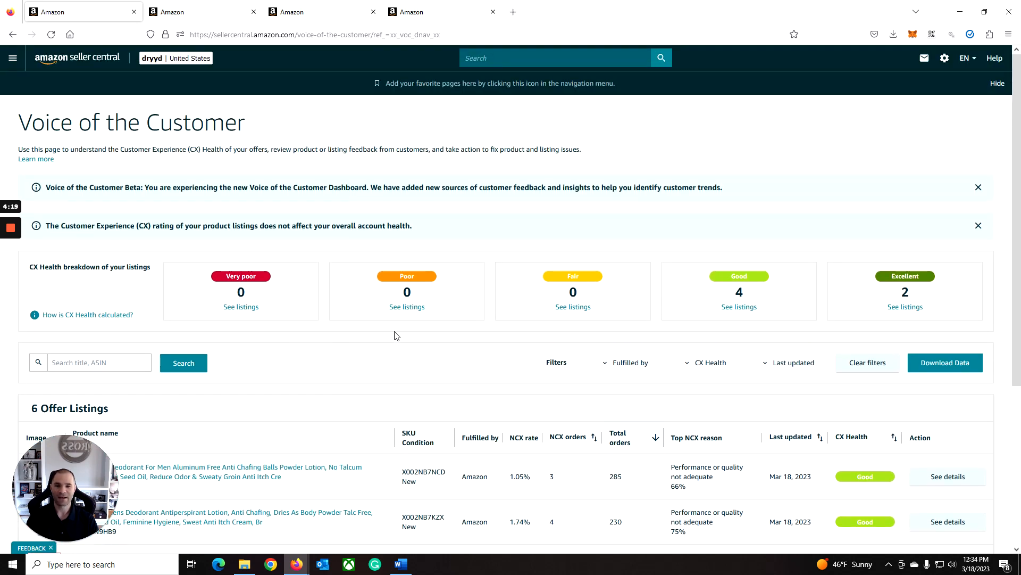
{"action": "mouse_move", "coordinate": [483, 337]}
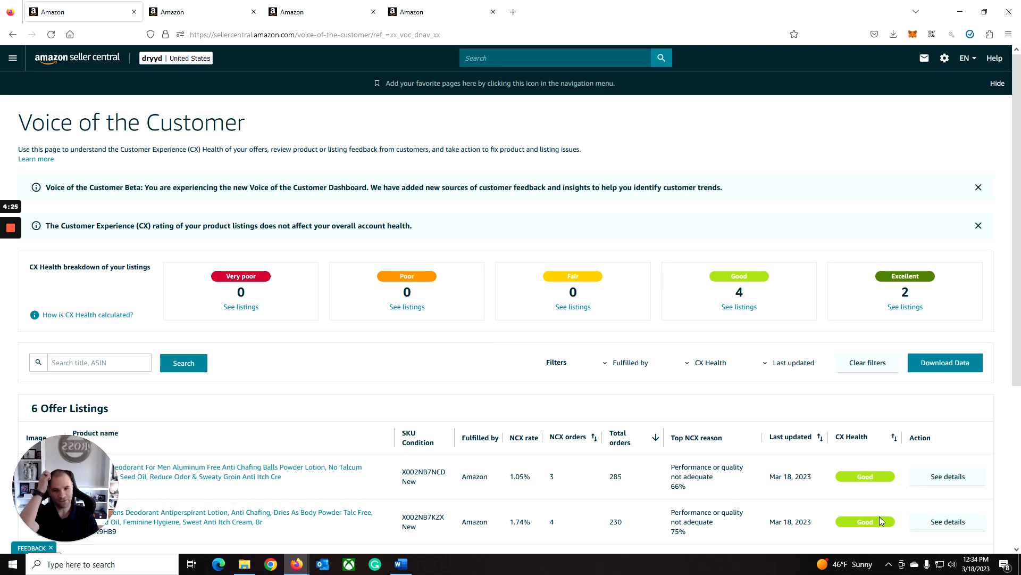
{"action": "mouse_move", "coordinate": [875, 501]}
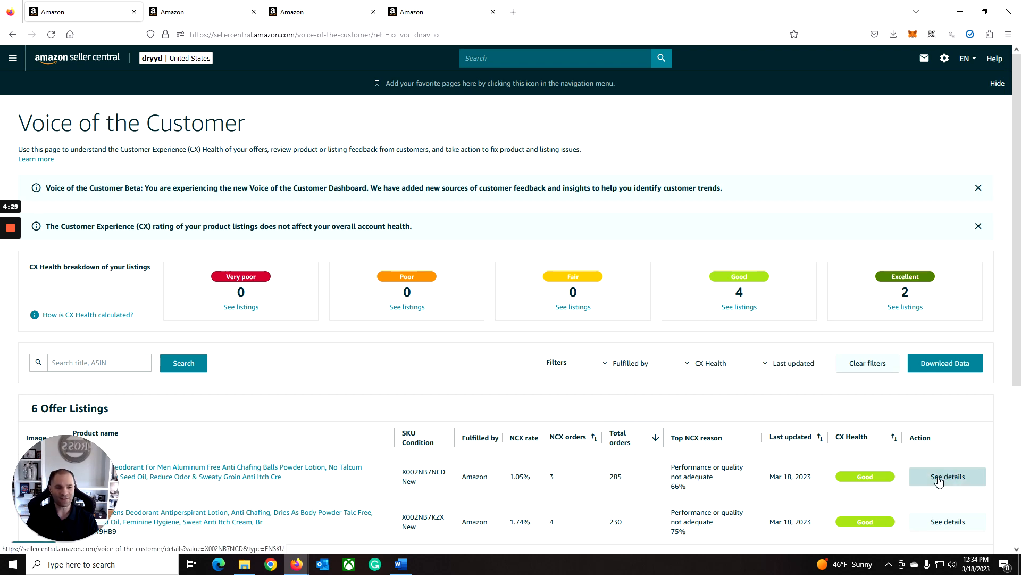
- View the DRYYD Ball Deodorant details: 1.05% NCX rate, complaint breakdown and return feedback
{"action": "left_click", "coordinate": [947, 476]}
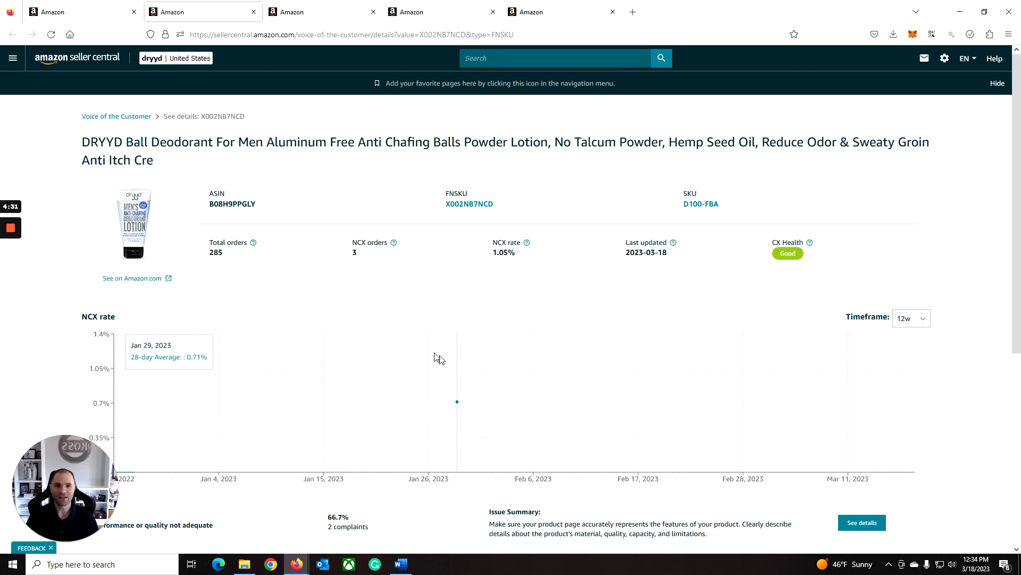
{"action": "scroll", "scroll_direction": "down", "scroll_amount": 3}
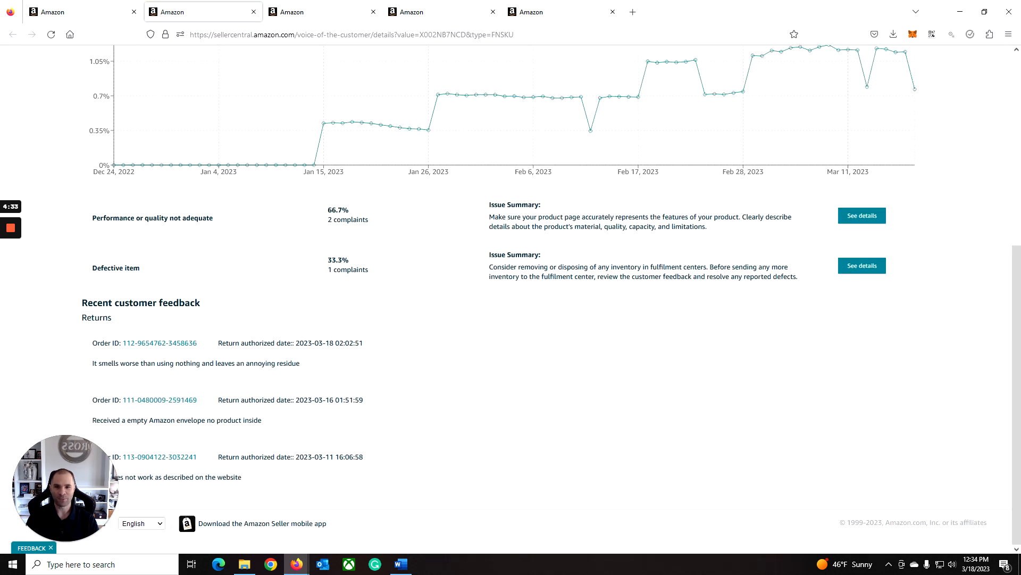
{"action": "mouse_move", "coordinate": [176, 425]}
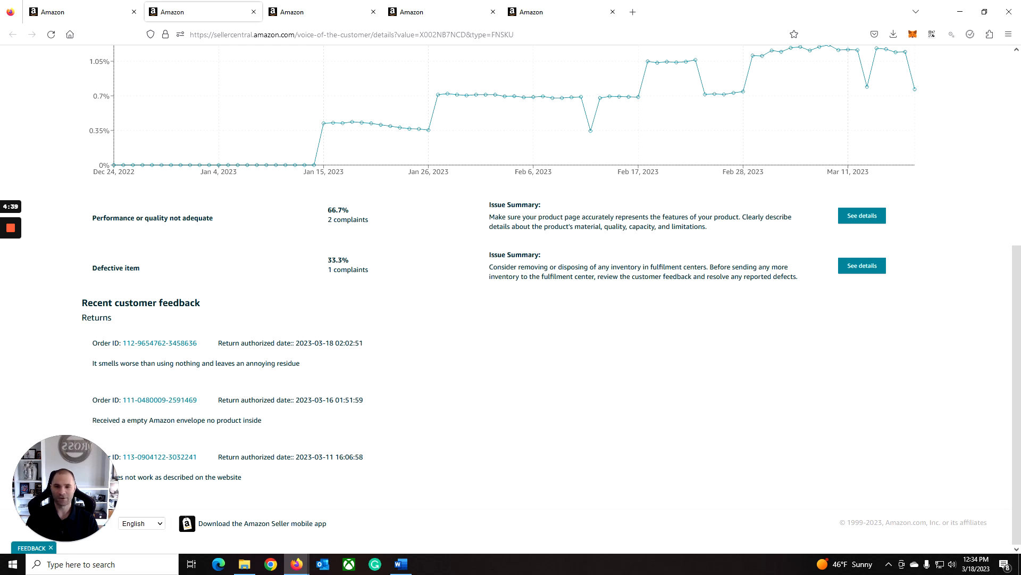
{"action": "scroll", "scroll_direction": "down", "scroll_amount": 3}
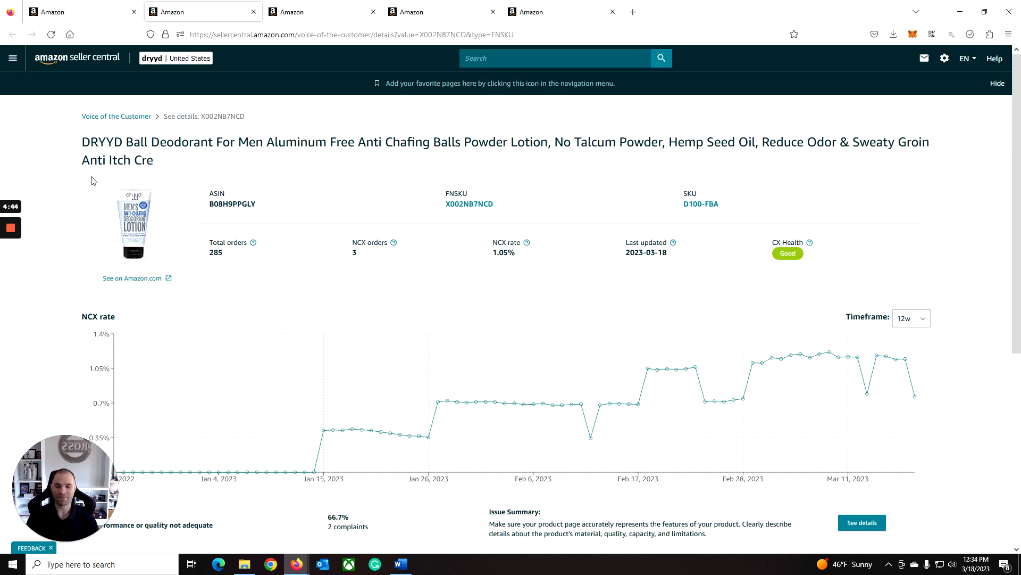
{"action": "mouse_move", "coordinate": [760, 280]}
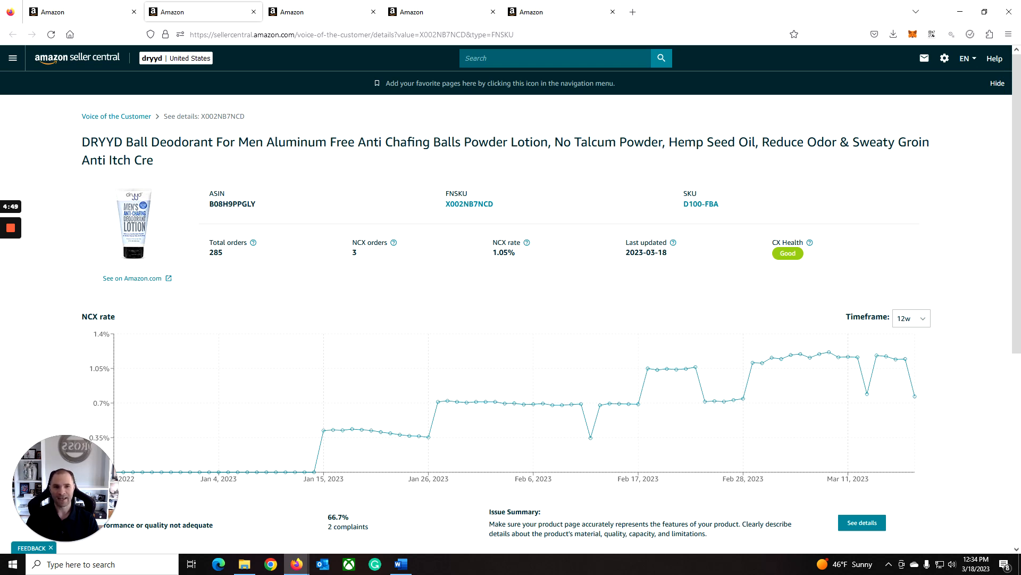
{"action": "mouse_move", "coordinate": [390, 243]}
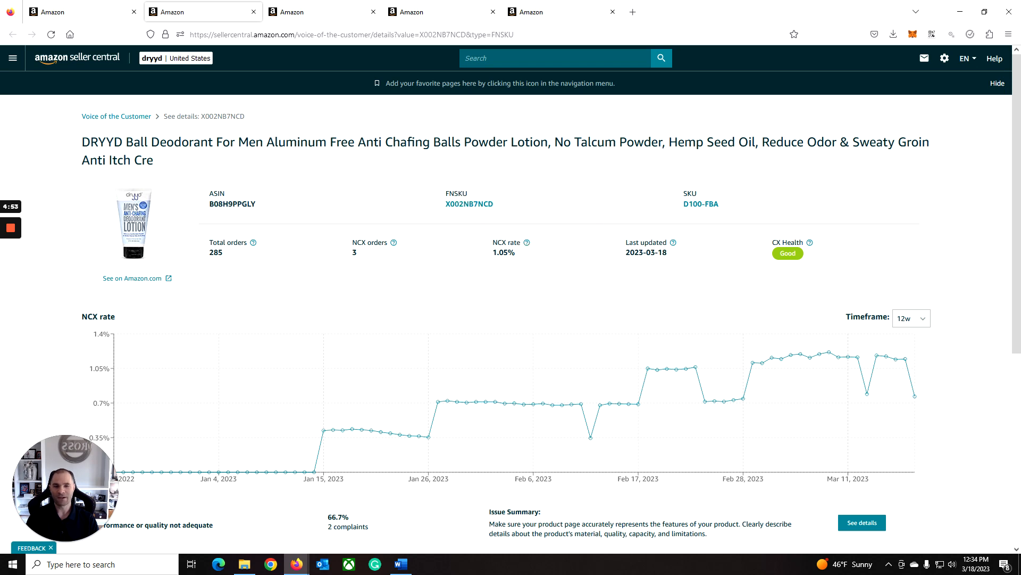
{"action": "mouse_move", "coordinate": [523, 242]}
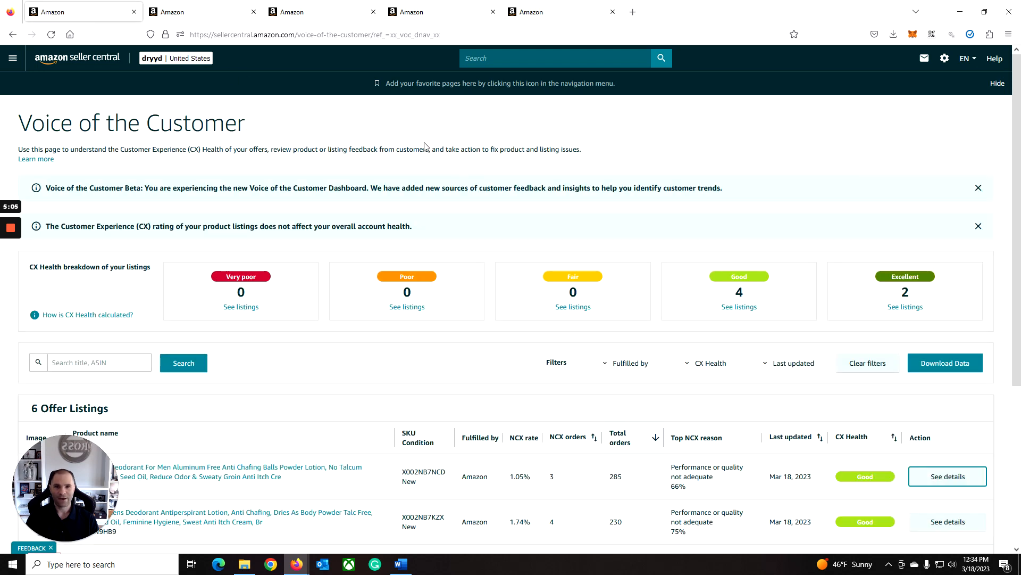
{"action": "mouse_move", "coordinate": [285, 124]}
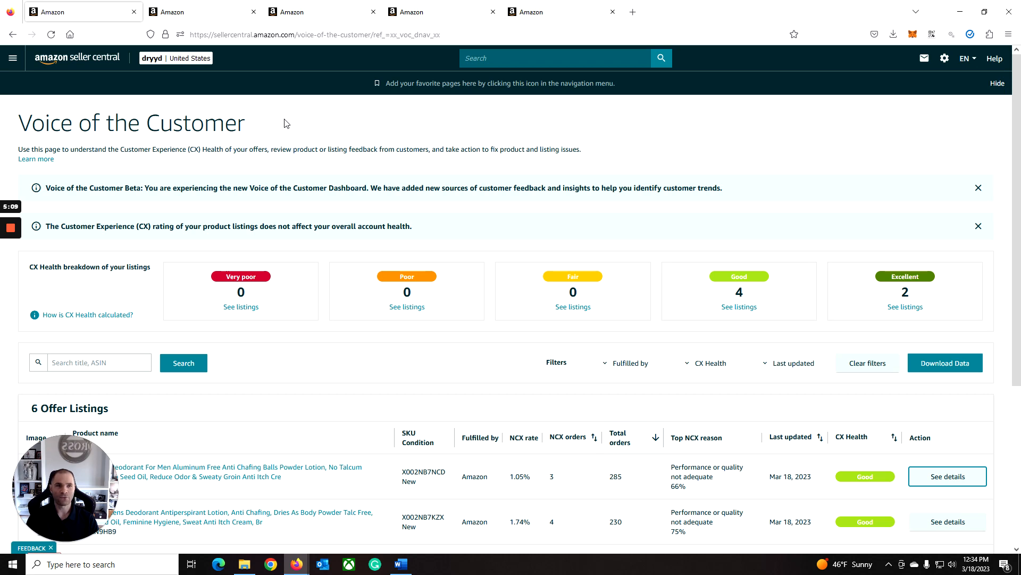
- Open the main navigation menu to reach the Performance pages list
{"action": "left_click", "coordinate": [11, 58]}
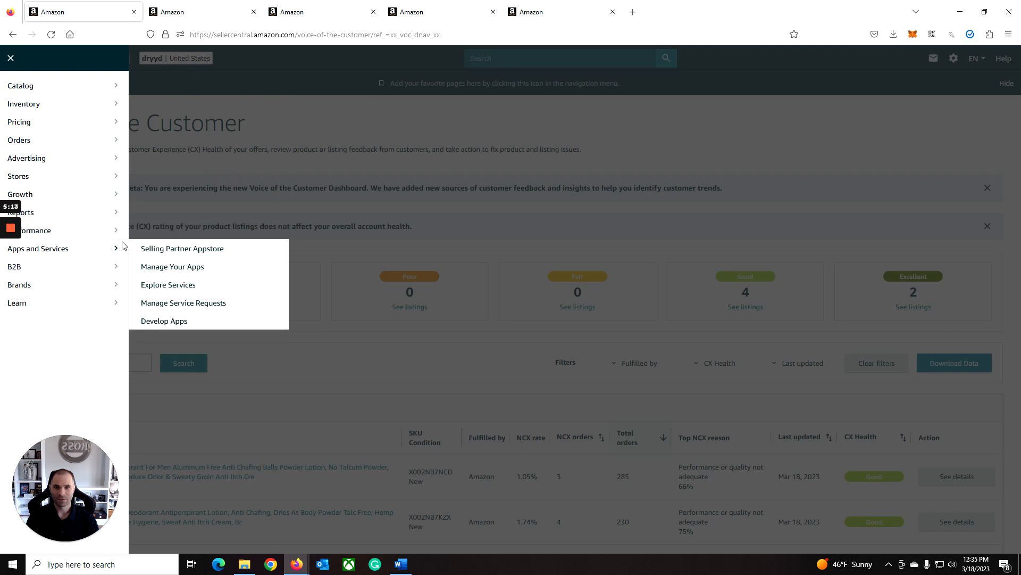
{"action": "mouse_move", "coordinate": [33, 230]}
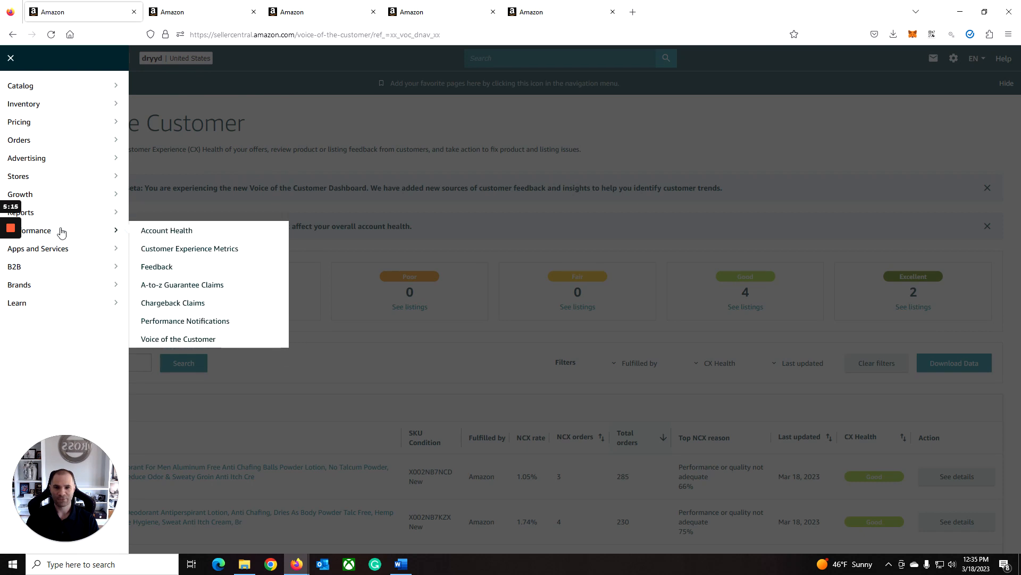
{"action": "mouse_move", "coordinate": [164, 269]}
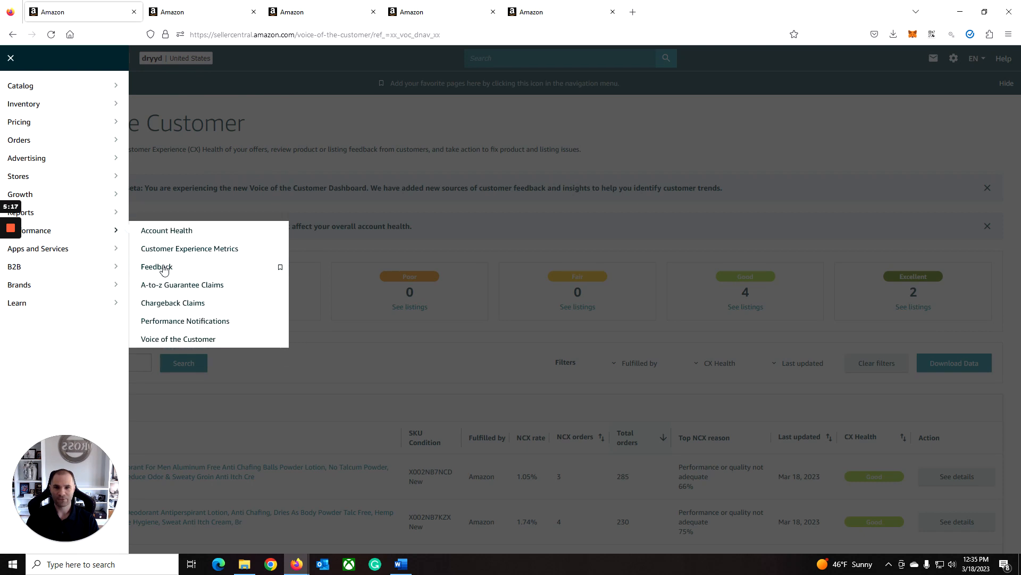
- Open Feedback Manager showing a 4.9-star rating with 100% positive feedback
{"action": "left_click", "coordinate": [157, 266]}
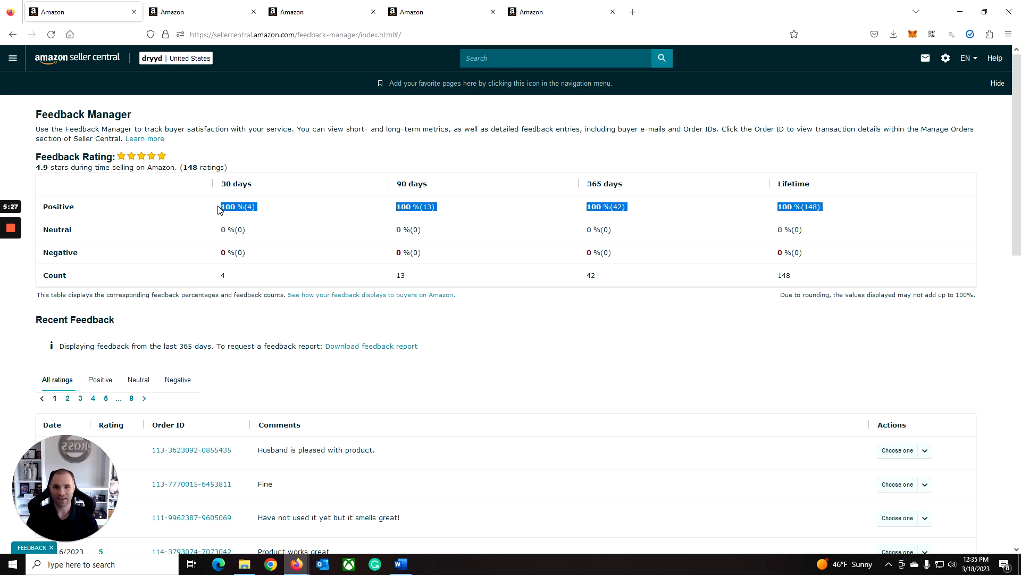
{"action": "mouse_move", "coordinate": [368, 253]}
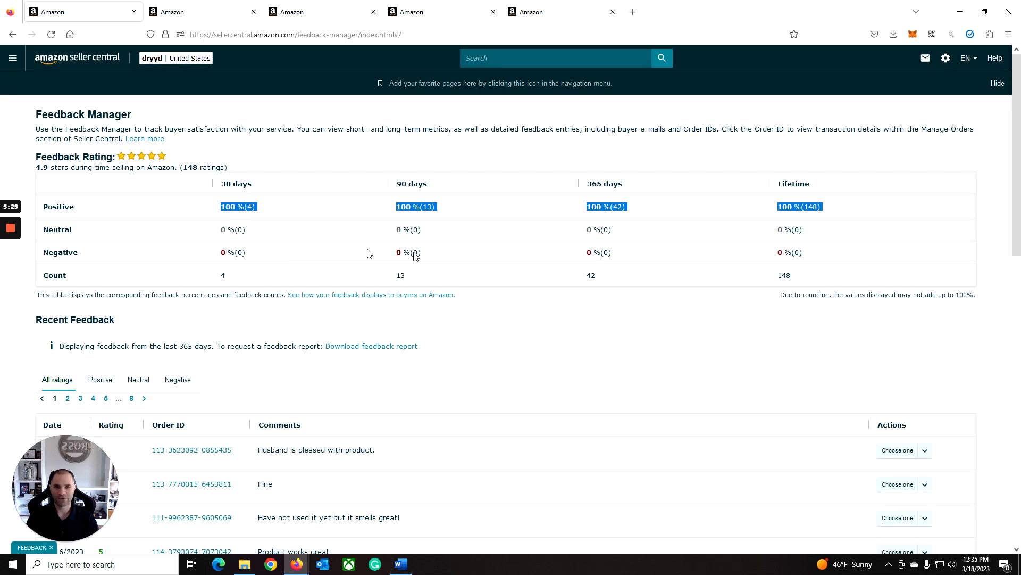
{"action": "mouse_move", "coordinate": [277, 295]}
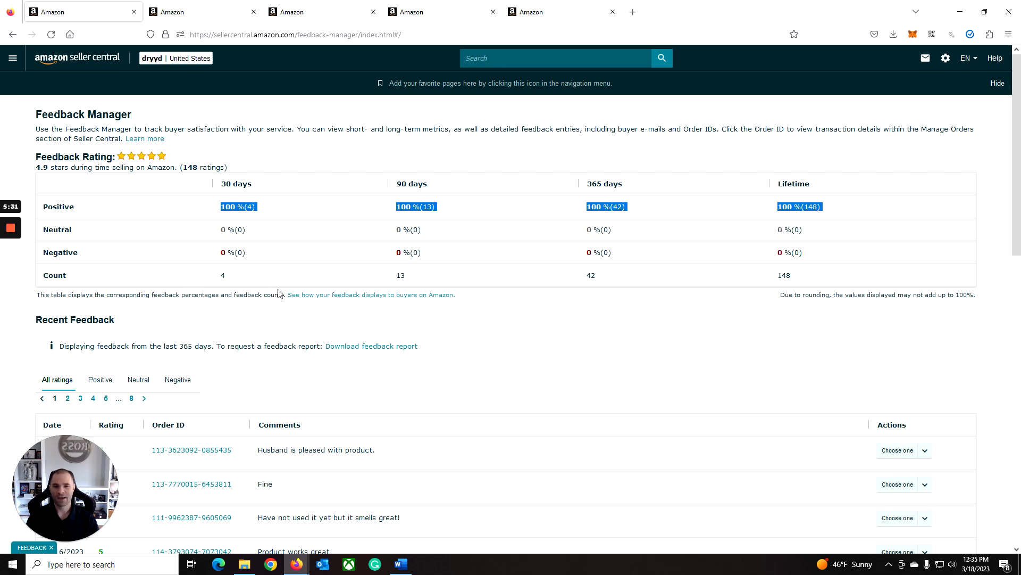
{"action": "mouse_move", "coordinate": [277, 318]}
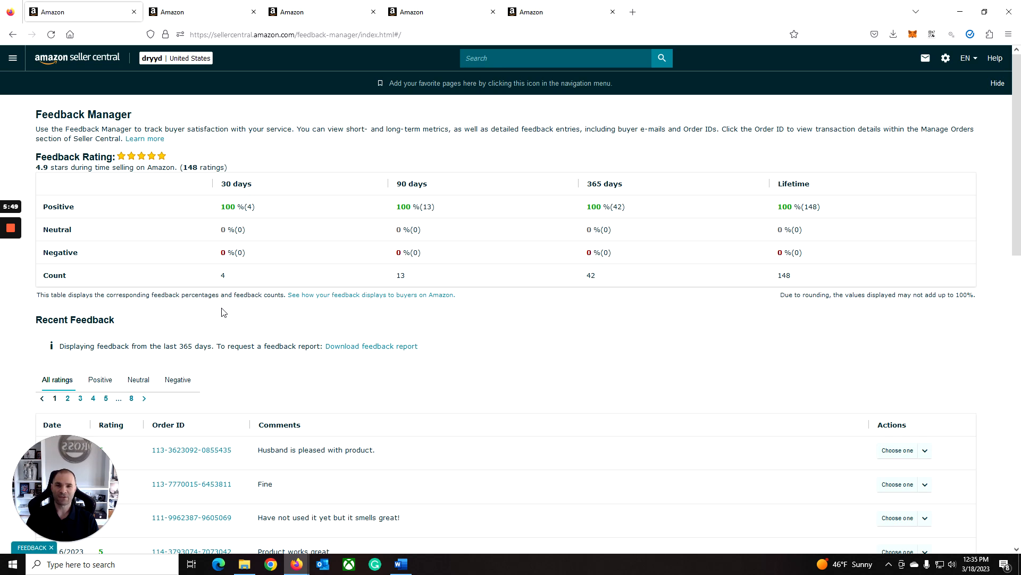
{"action": "mouse_move", "coordinate": [344, 311]}
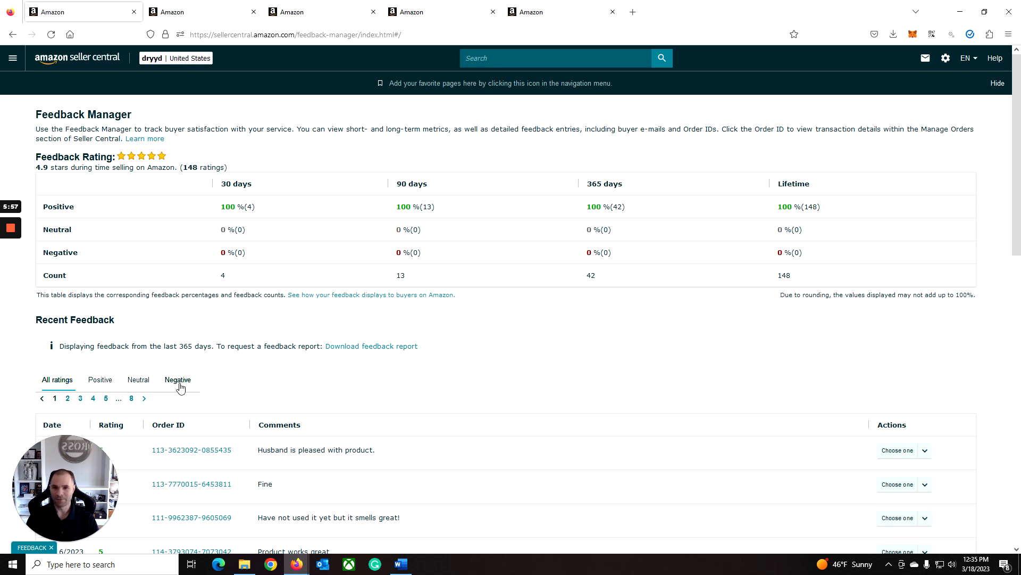
- Filter to negative feedback and review the struck-through one-star entries with Amazon fulfillment messages
{"action": "left_click", "coordinate": [177, 380]}
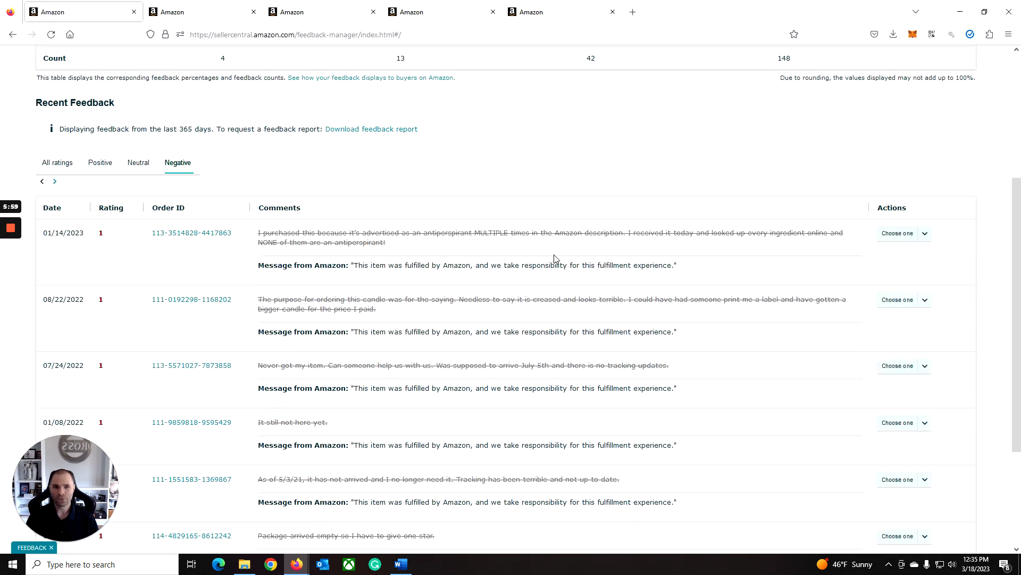
{"action": "scroll", "scroll_direction": "down", "scroll_amount": 3}
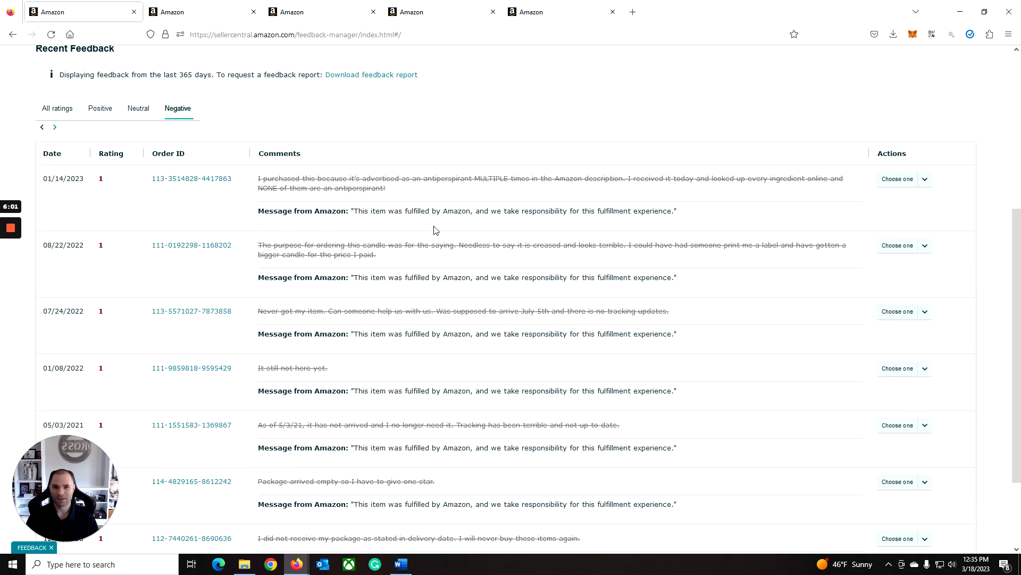
{"action": "mouse_move", "coordinate": [383, 362]}
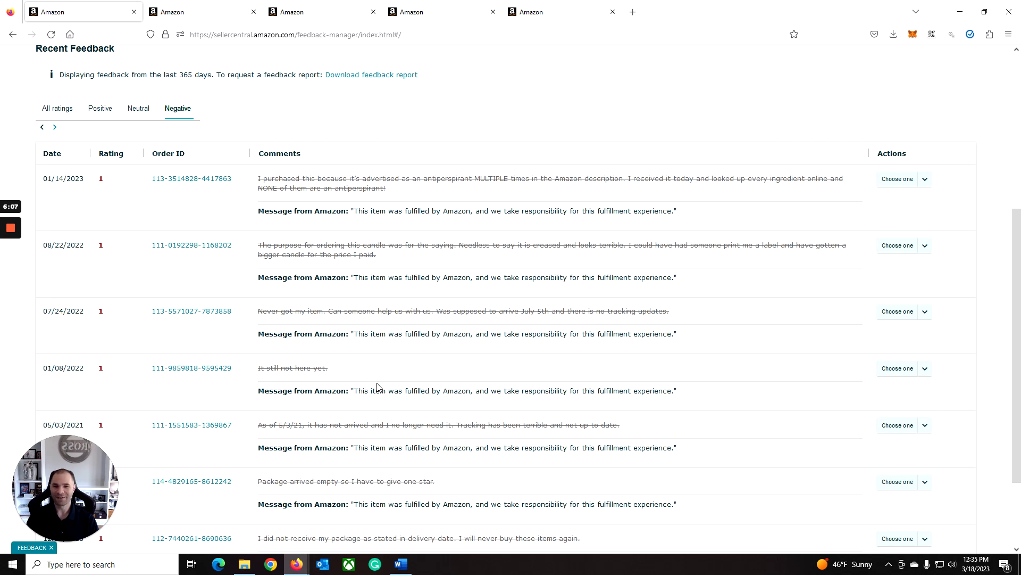
{"action": "scroll", "scroll_direction": "down", "scroll_amount": 3}
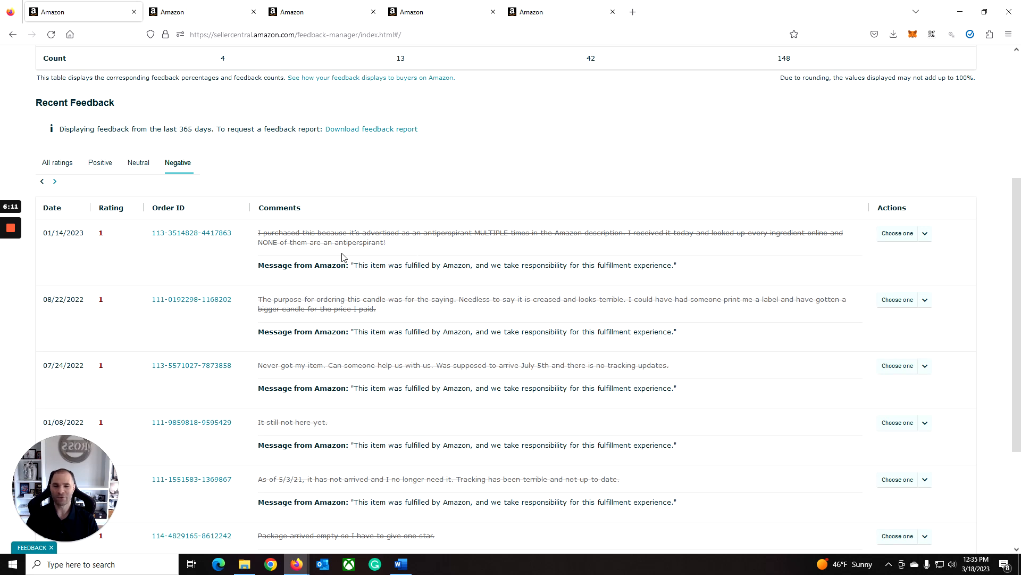
{"action": "mouse_move", "coordinate": [329, 260]}
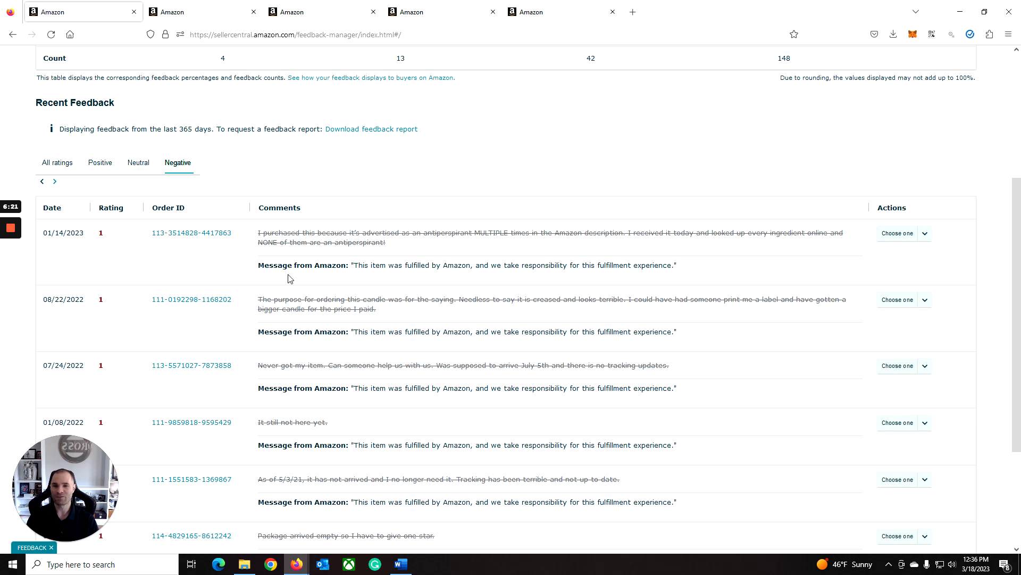
{"action": "mouse_move", "coordinate": [468, 248]}
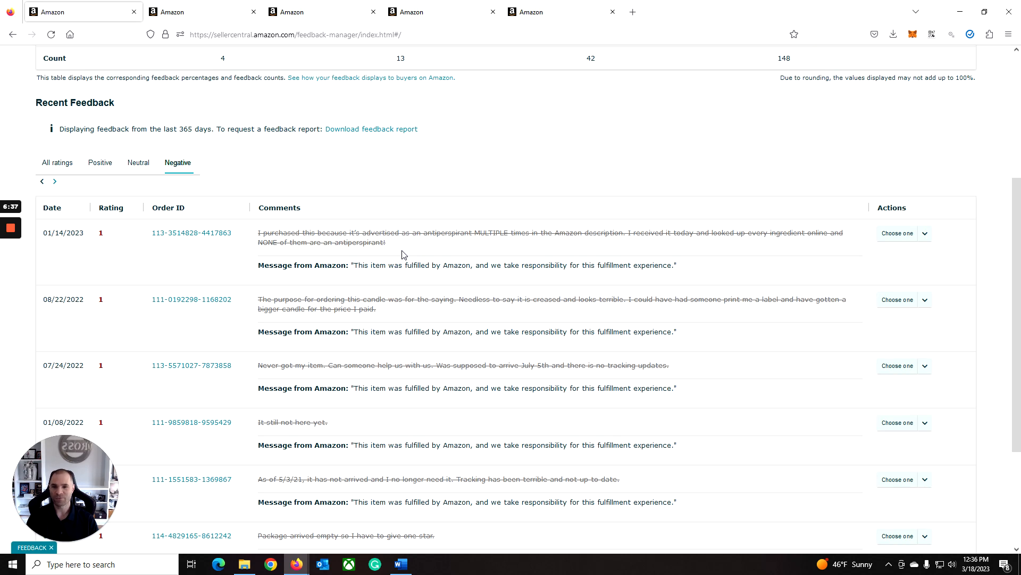
{"action": "scroll", "scroll_direction": "down", "scroll_amount": 3}
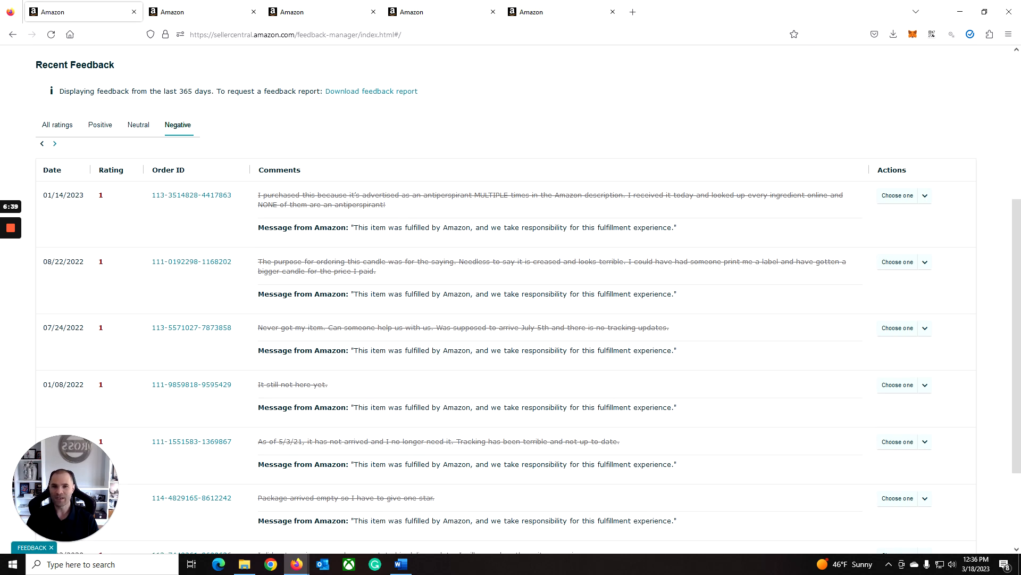
{"action": "left_click", "coordinate": [924, 178]}
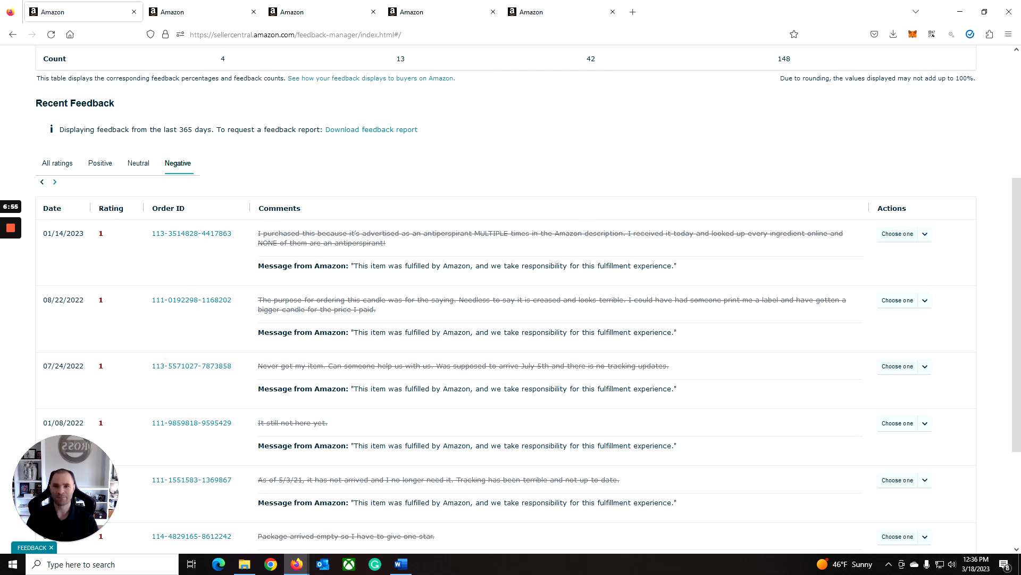
{"action": "mouse_move", "coordinate": [872, 261]}
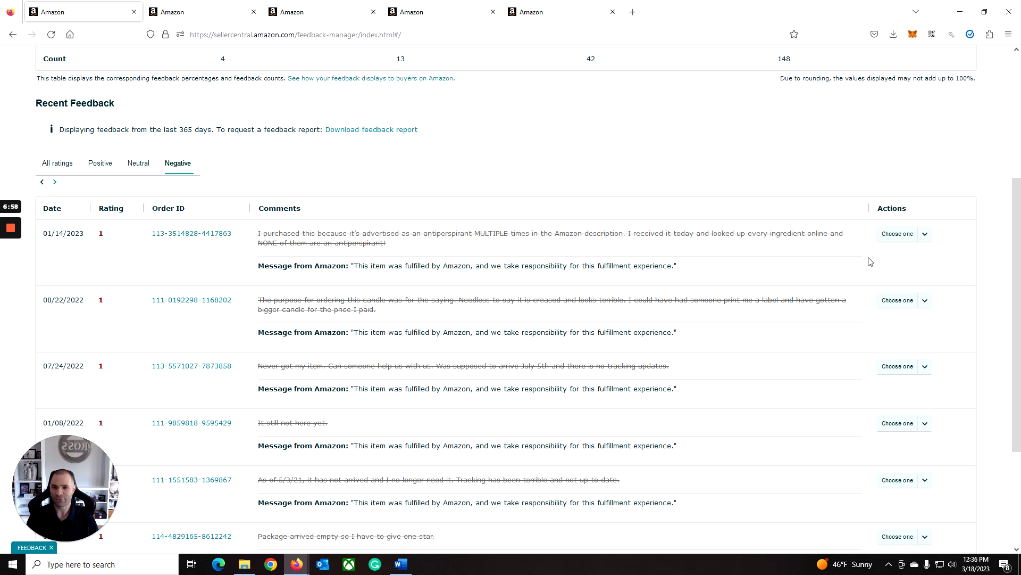
{"action": "mouse_move", "coordinate": [734, 257]}
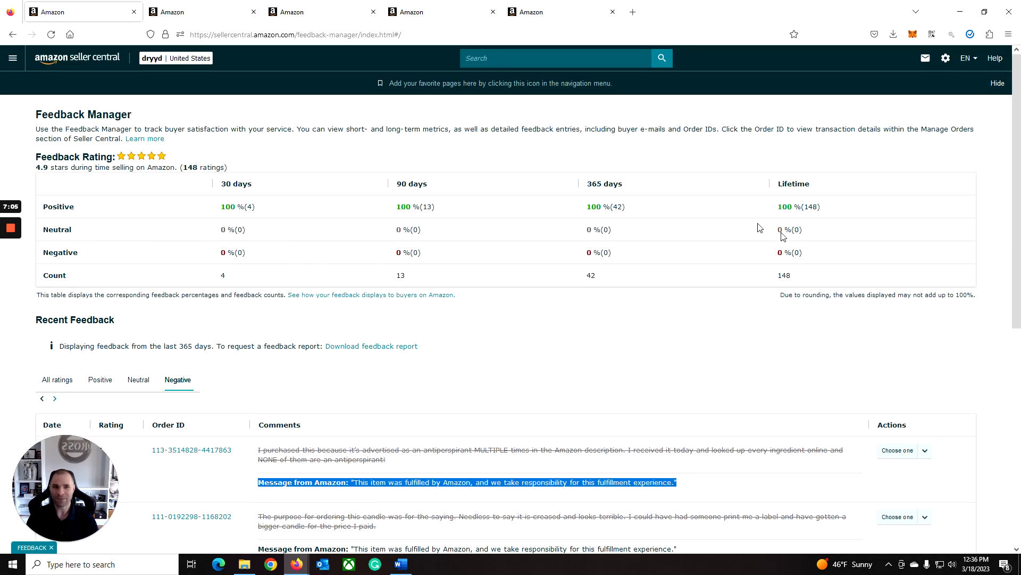
- Filter to neutral feedback, which lists no entries
{"action": "left_click", "coordinate": [139, 378]}
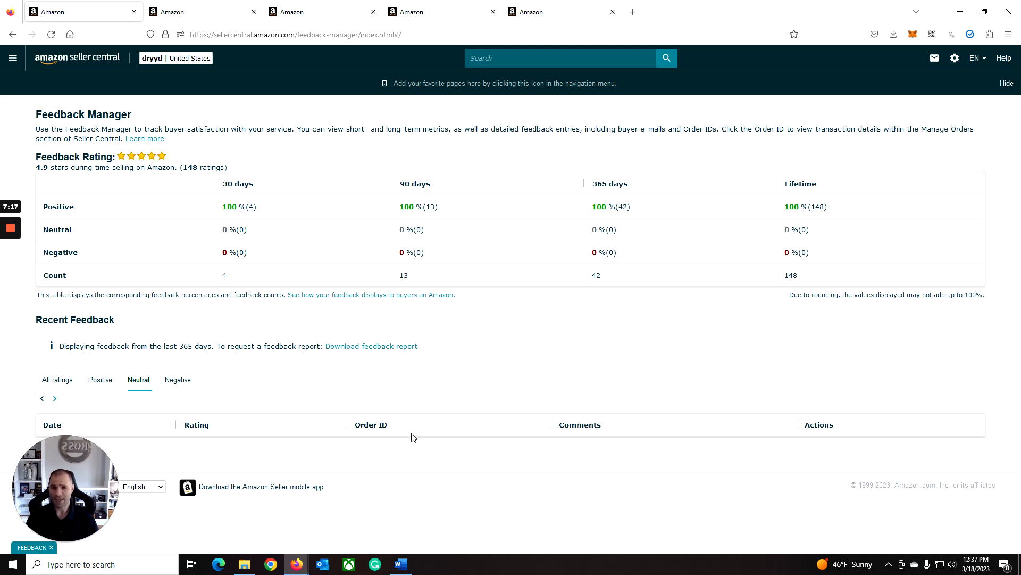
{"action": "mouse_move", "coordinate": [377, 424]}
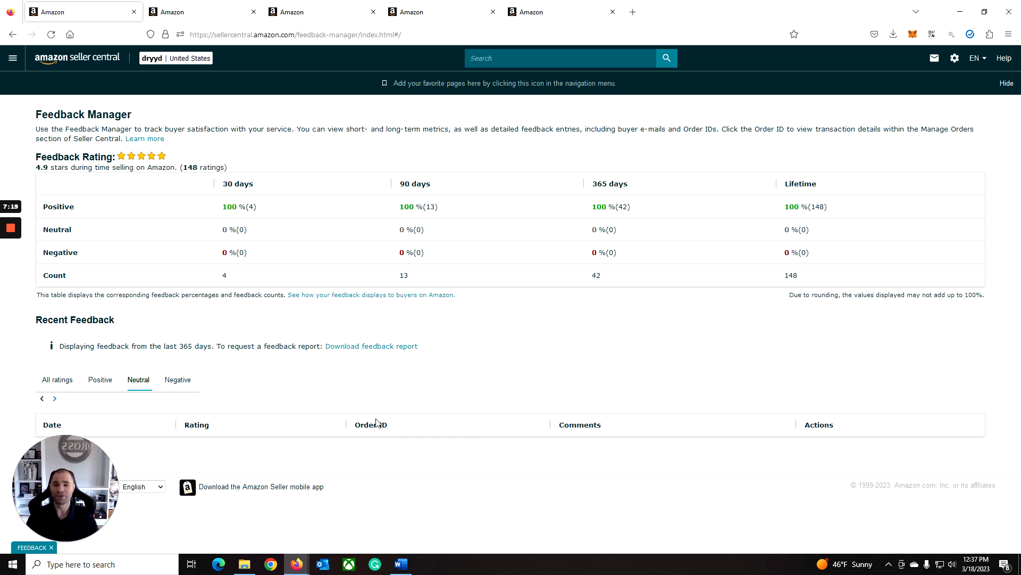
- Filter to positive feedback and review the five- and four-star comments across eight pages
{"action": "left_click", "coordinate": [100, 379]}
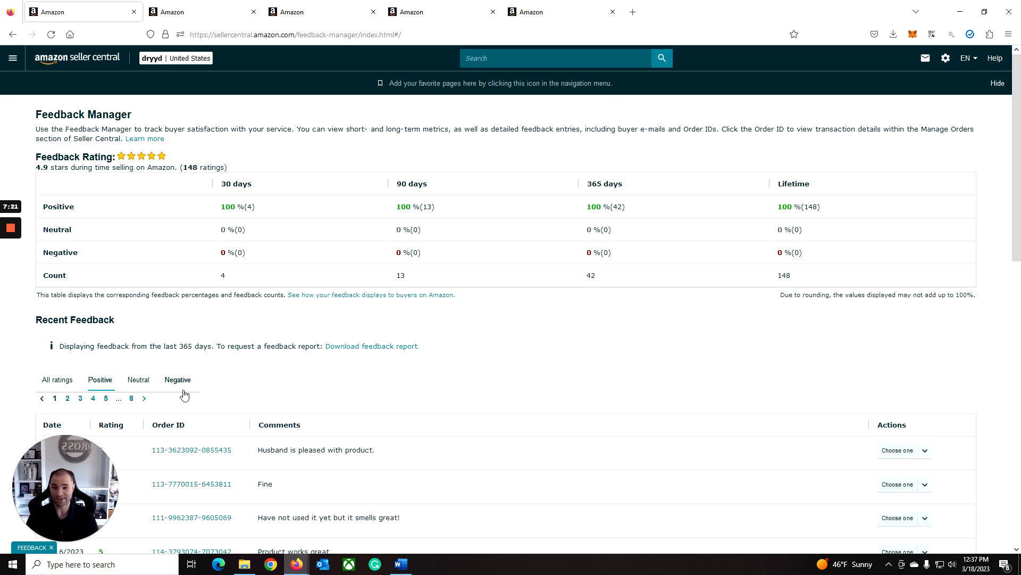
{"action": "scroll", "scroll_direction": "down", "scroll_amount": 3}
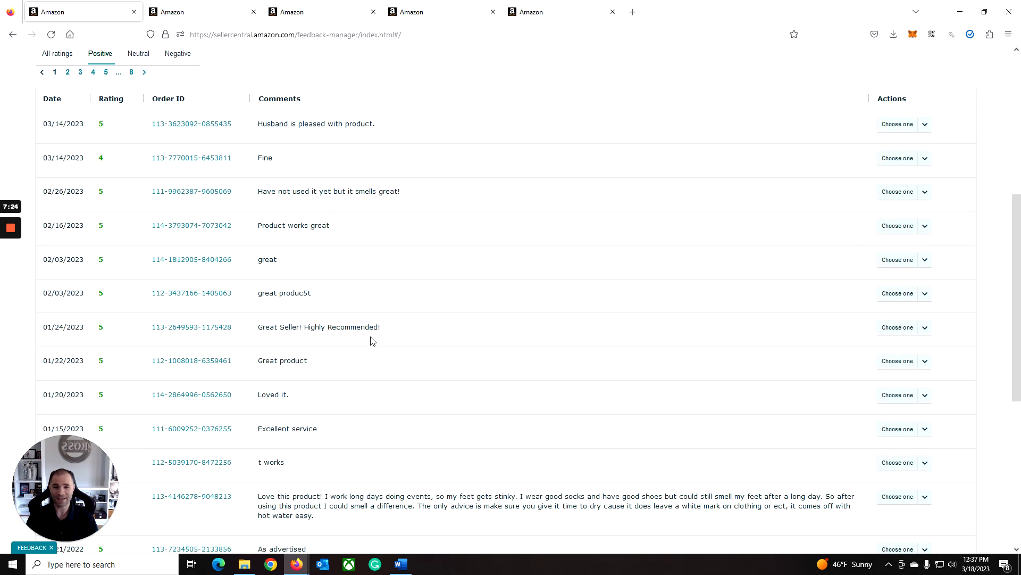
{"action": "scroll", "scroll_direction": "down", "scroll_amount": 3}
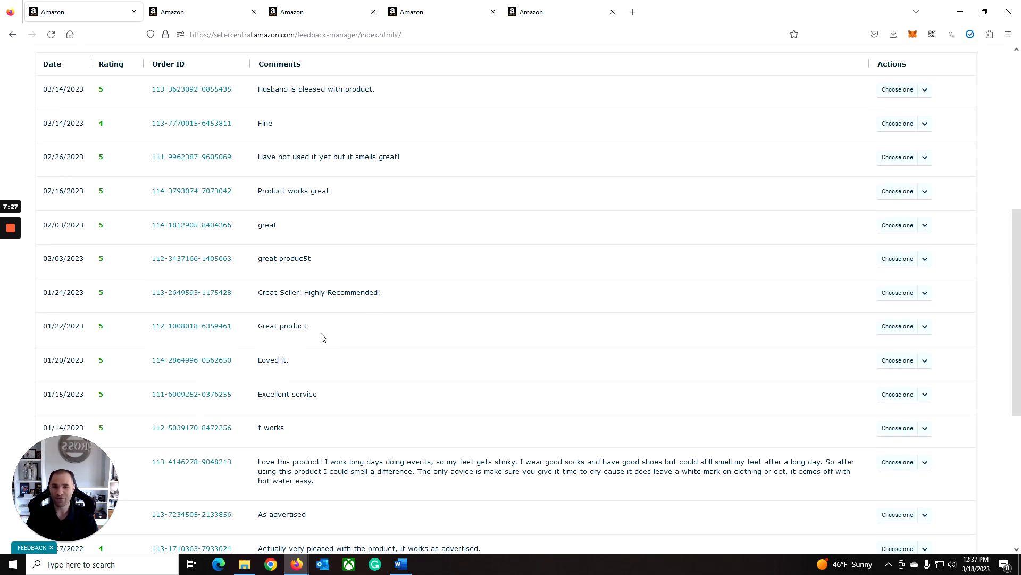
{"action": "scroll", "scroll_direction": "up", "scroll_amount": 3}
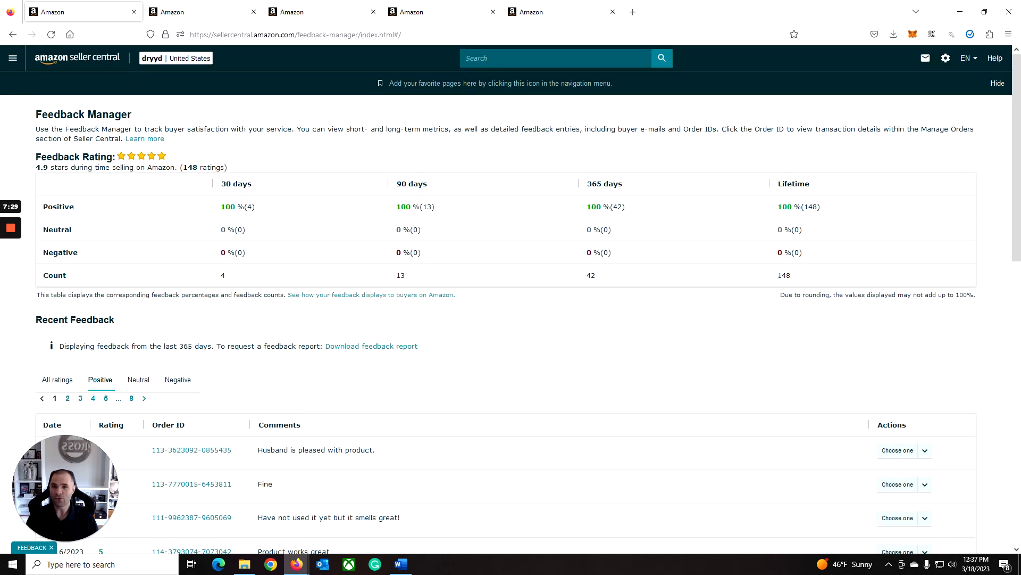
{"action": "left_click_drag", "start_coordinate": [35, 167], "coordinate": [254, 184]}
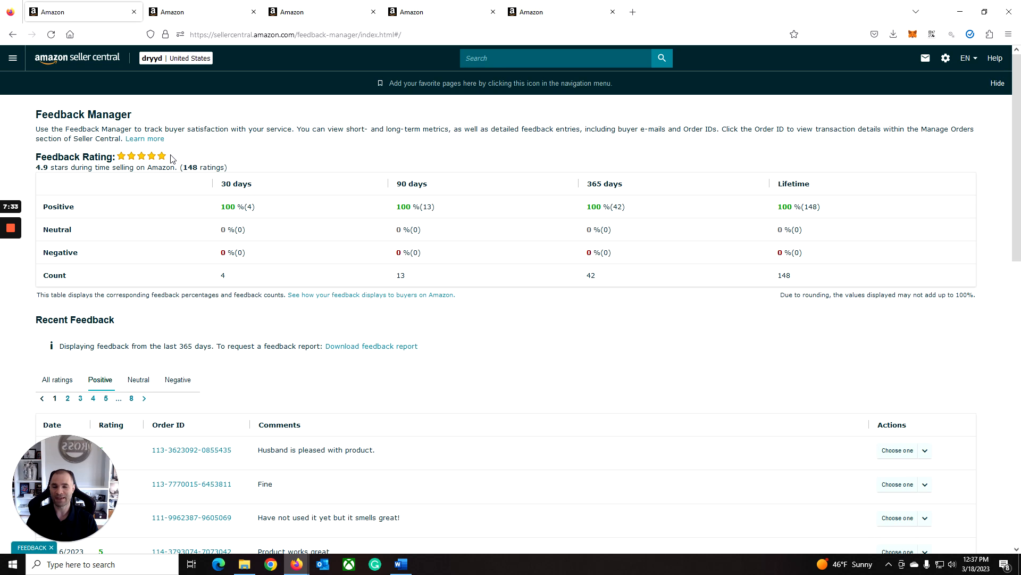
{"action": "mouse_move", "coordinate": [242, 172]}
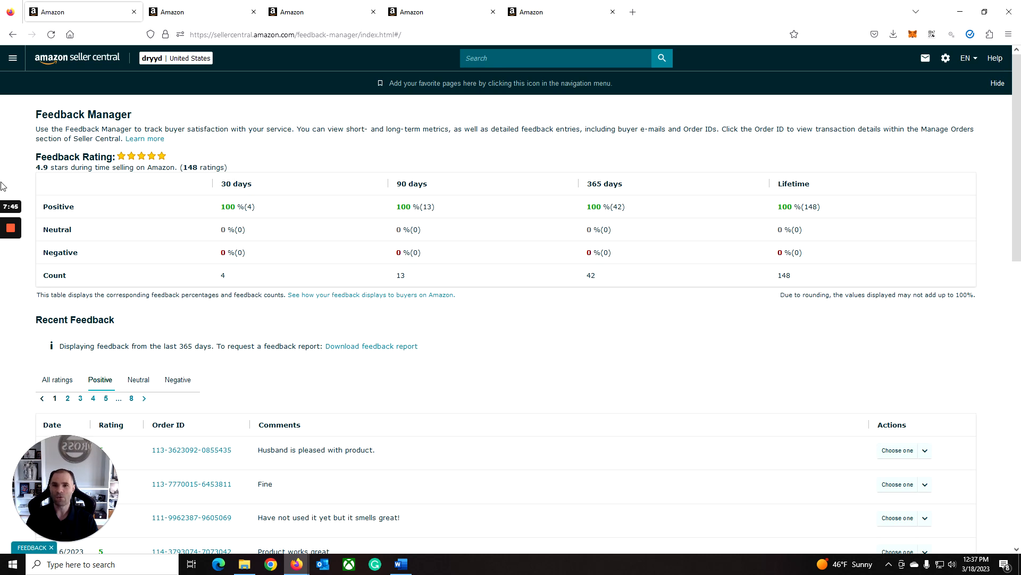
{"action": "mouse_move", "coordinate": [82, 149]}
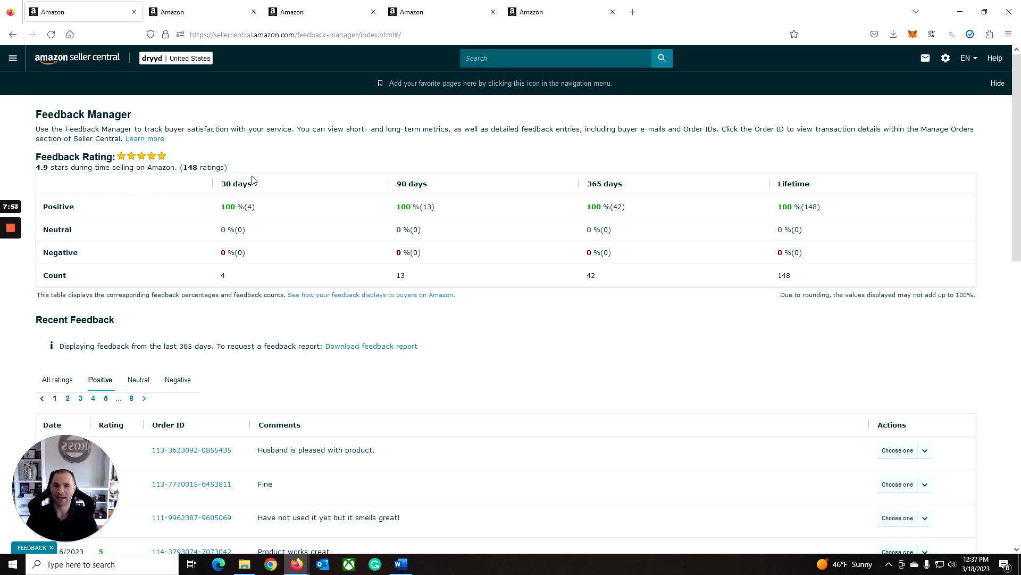
{"action": "left_click_drag", "start_coordinate": [35, 167], "coordinate": [228, 167]}
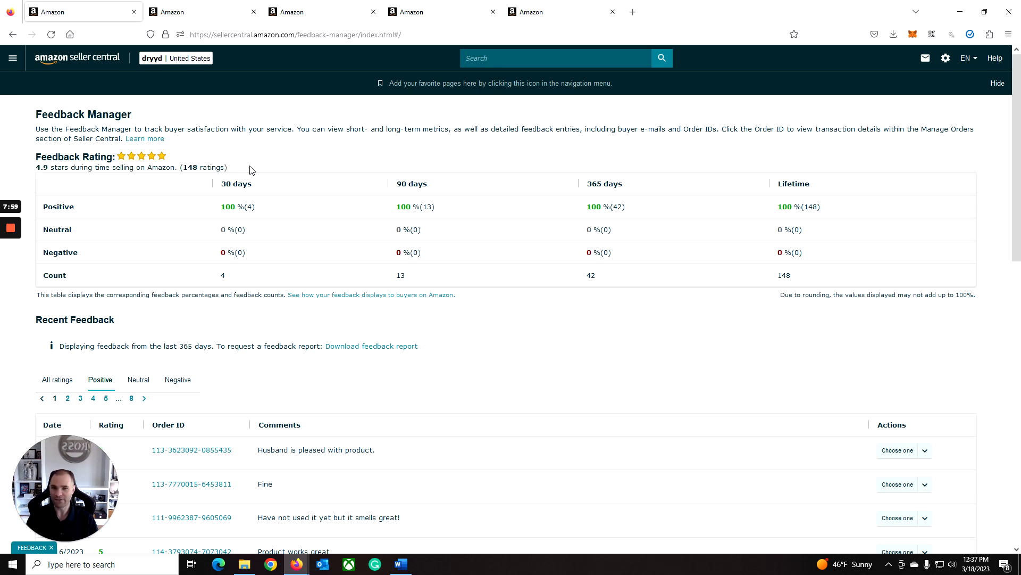
{"action": "mouse_move", "coordinate": [250, 171]}
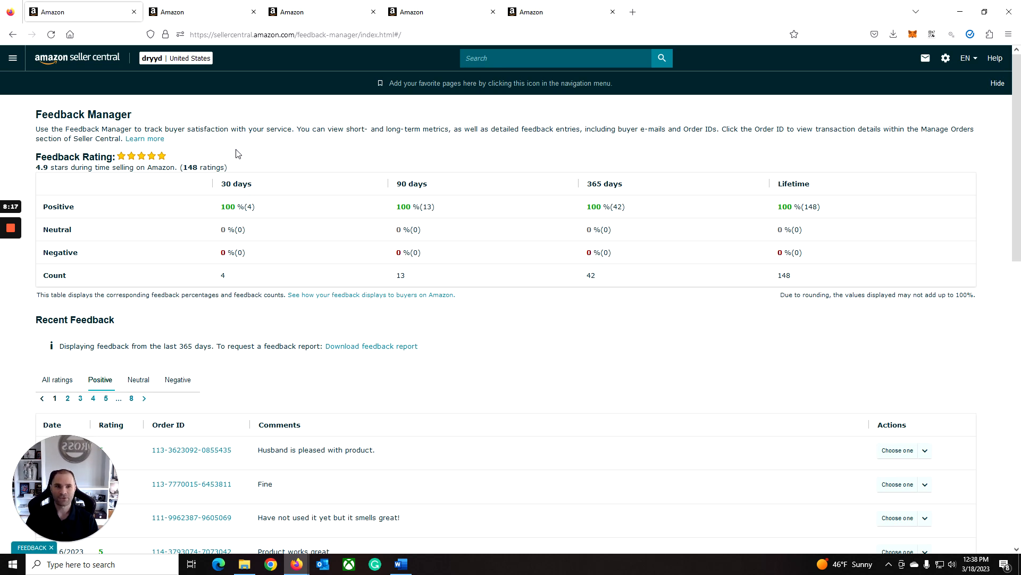
{"action": "mouse_move", "coordinate": [227, 161]}
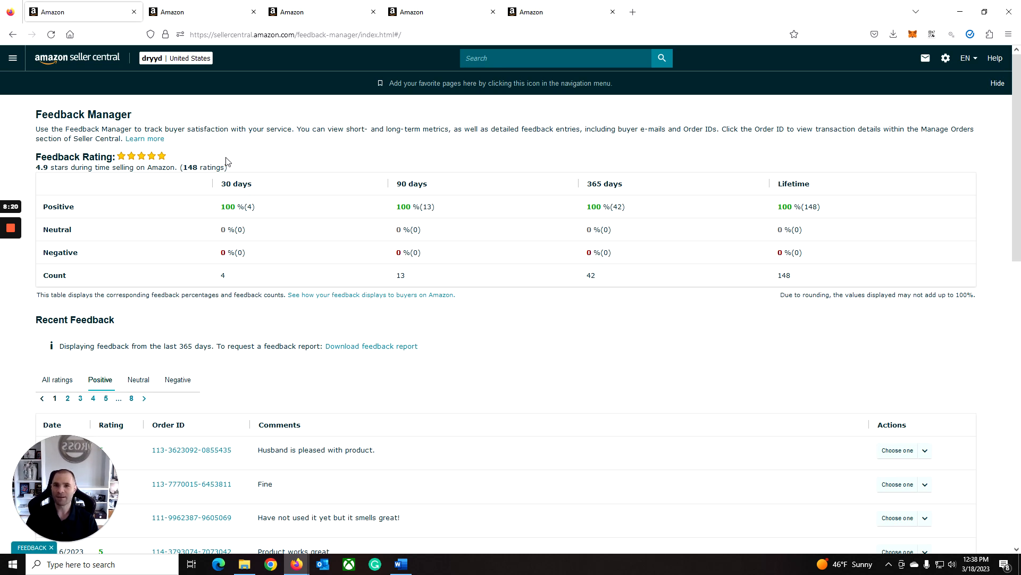
{"action": "mouse_move", "coordinate": [231, 166]}
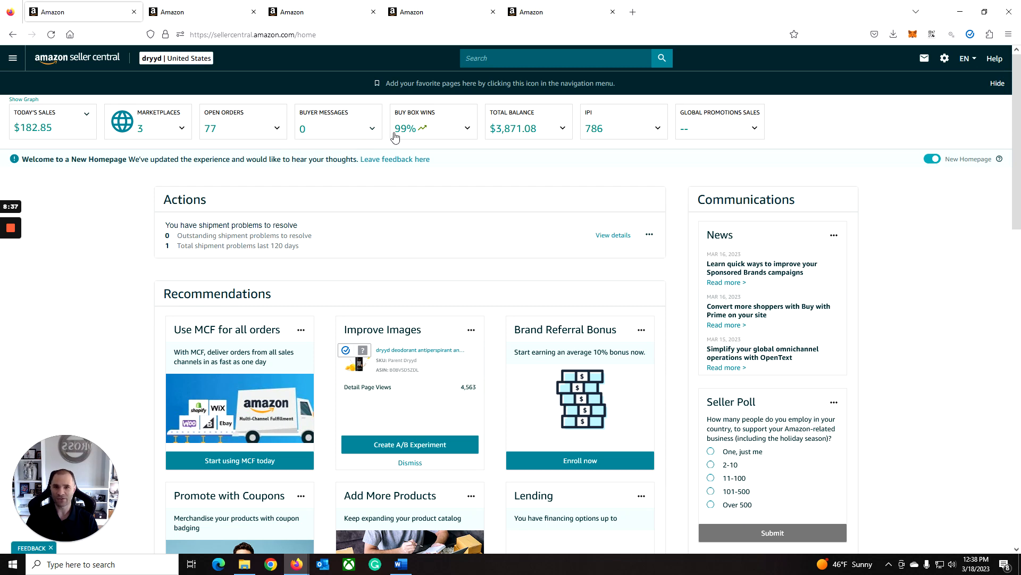
{"action": "mouse_move", "coordinate": [41, 79]}
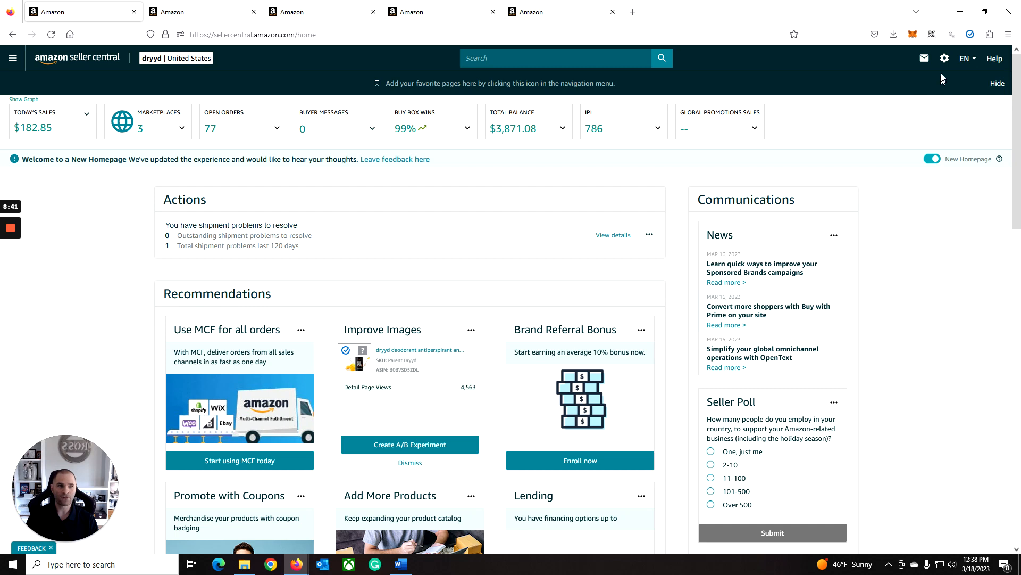
- Bring up the account settings menu from the gear icon on the home page
{"action": "left_click", "coordinate": [944, 58]}
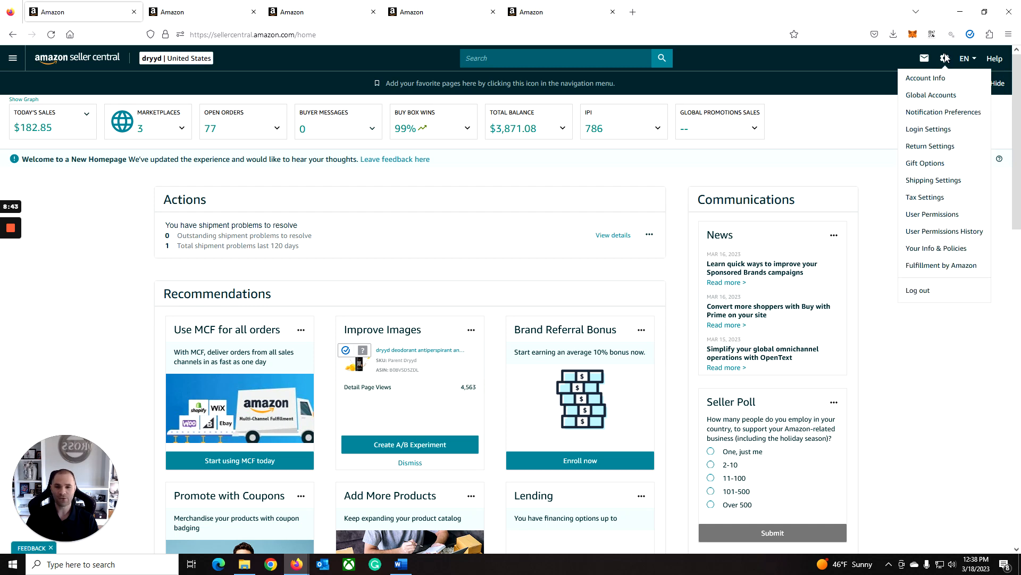
{"action": "mouse_move", "coordinate": [937, 227]}
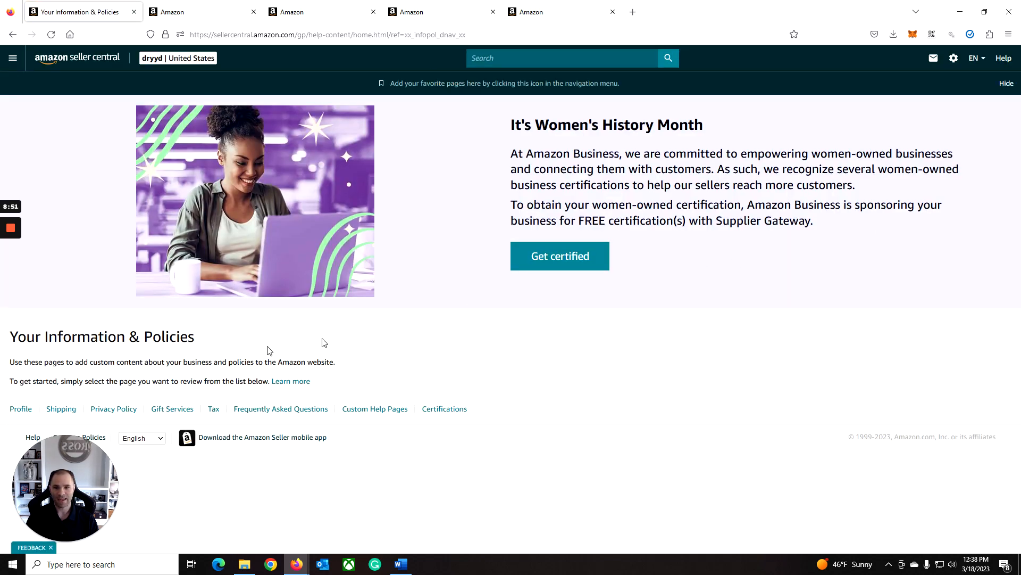
{"action": "mouse_move", "coordinate": [181, 417]}
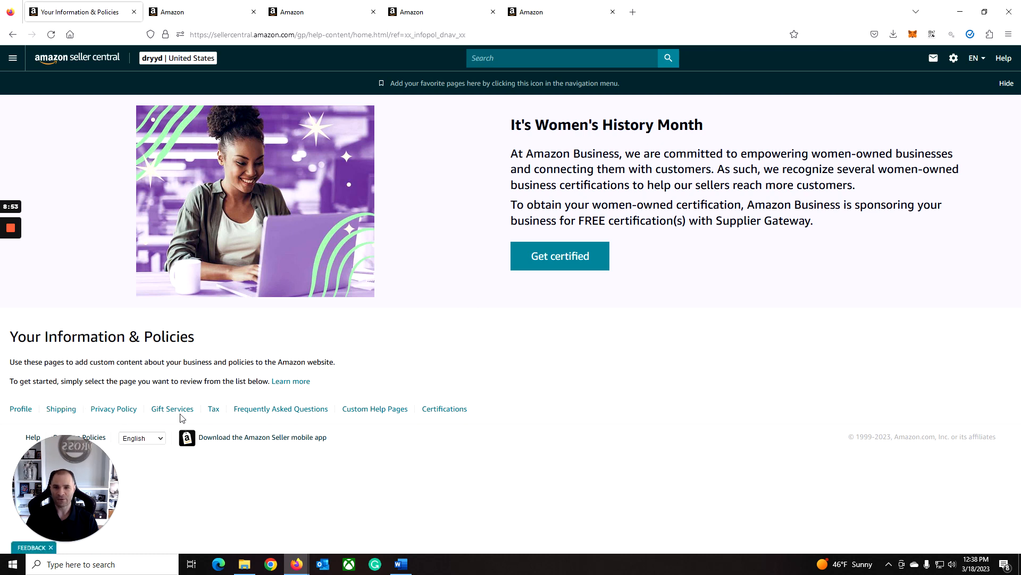
{"action": "mouse_move", "coordinate": [114, 408]}
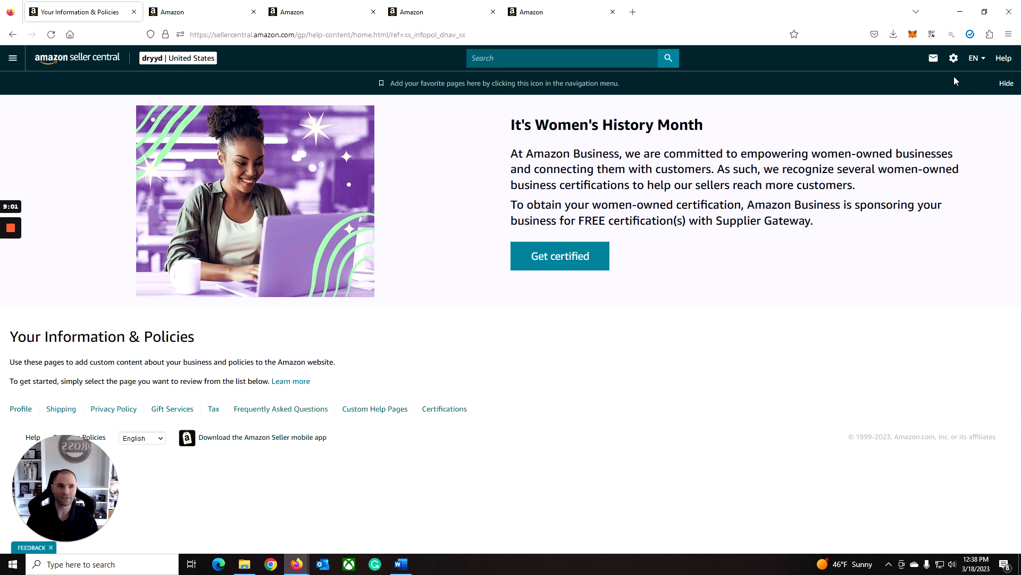
- Go to the Fulfillment by Amazon settings from the gear Settings menu
{"action": "left_click", "coordinate": [953, 58]}
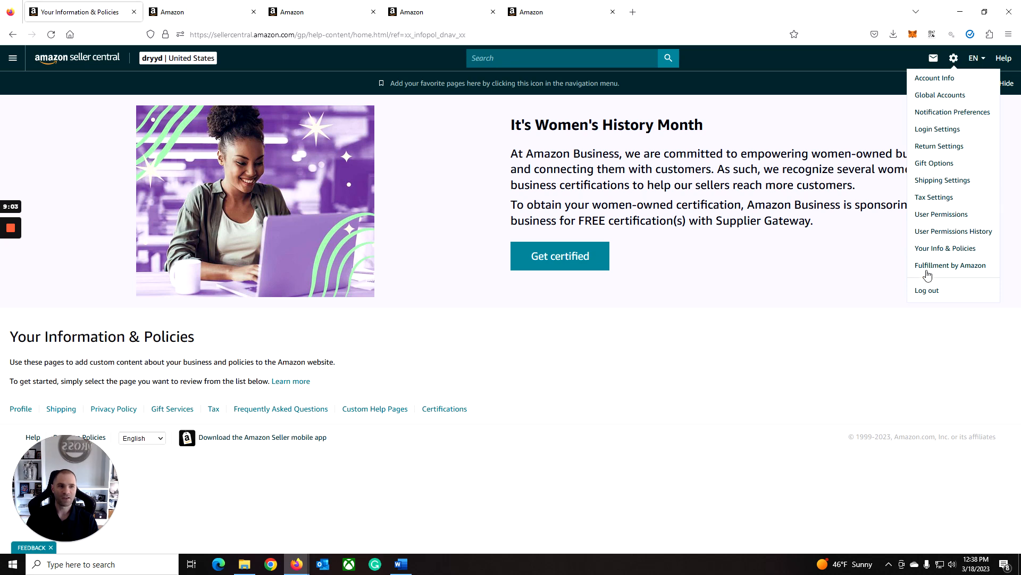
{"action": "mouse_move", "coordinate": [931, 269]}
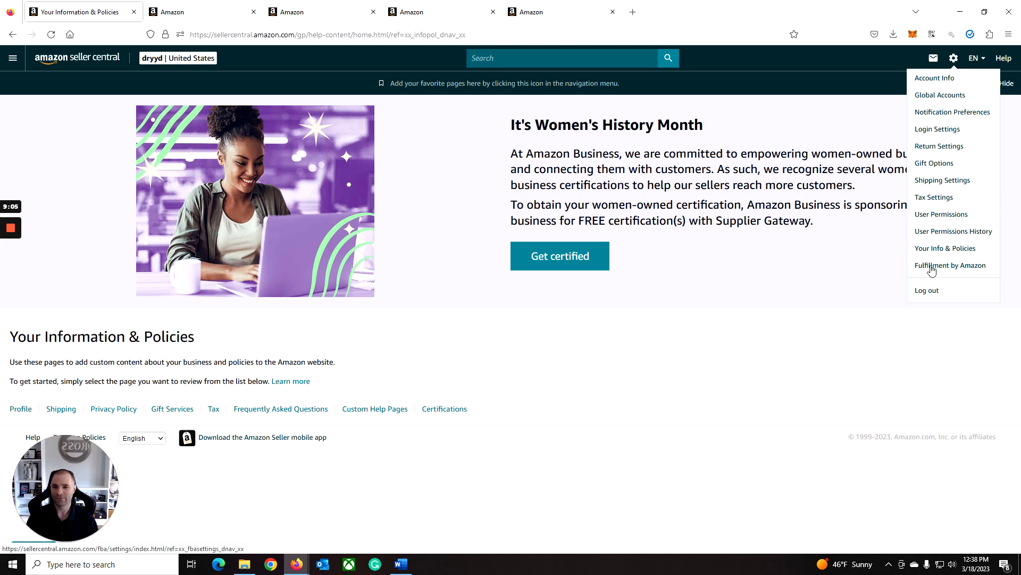
{"action": "left_click", "coordinate": [950, 265]}
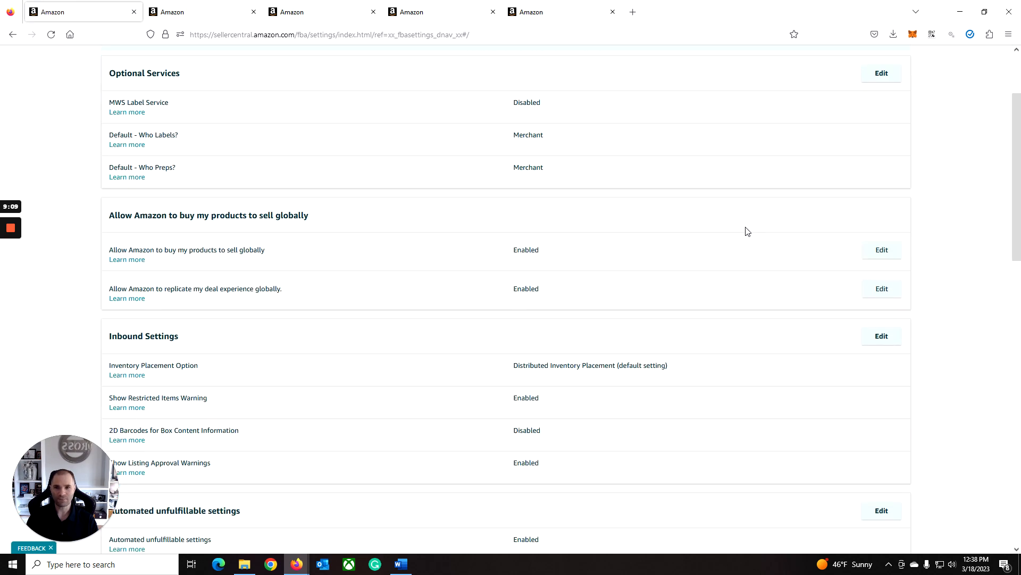
- Review the FBA settings down to Subscription Settings and return to the top
{"action": "scroll", "scroll_direction": "down", "scroll_amount": 3}
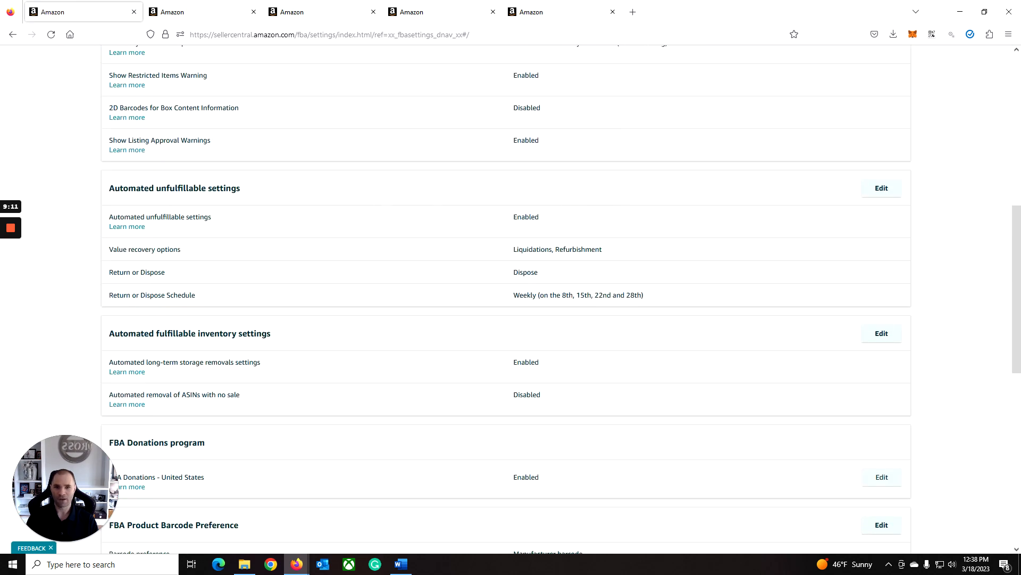
{"action": "scroll", "scroll_direction": "down", "scroll_amount": 3}
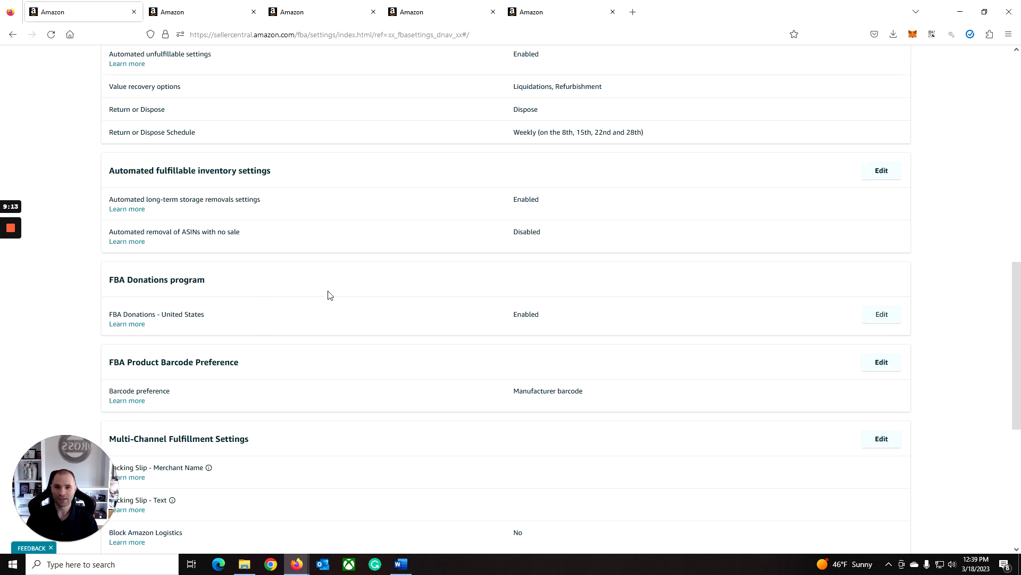
{"action": "scroll", "scroll_direction": "down", "scroll_amount": 3}
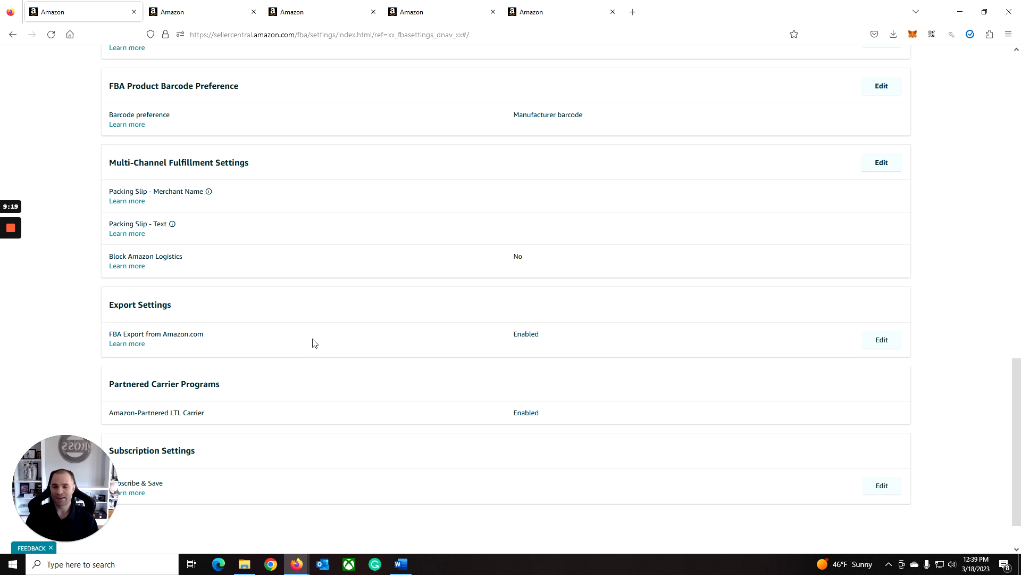
{"action": "scroll", "scroll_direction": "up", "scroll_amount": 3}
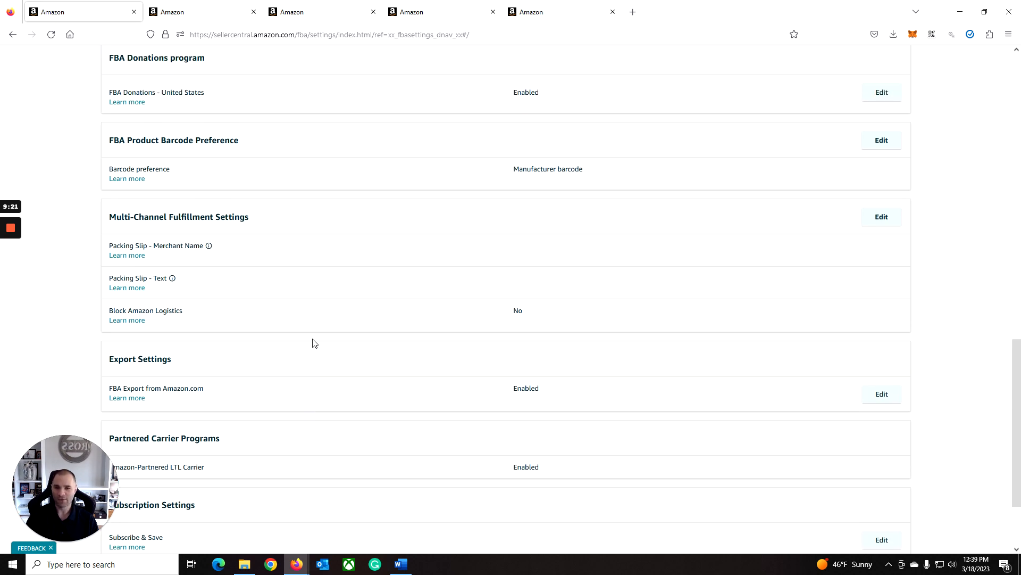
{"action": "scroll", "scroll_direction": "up", "scroll_amount": 3}
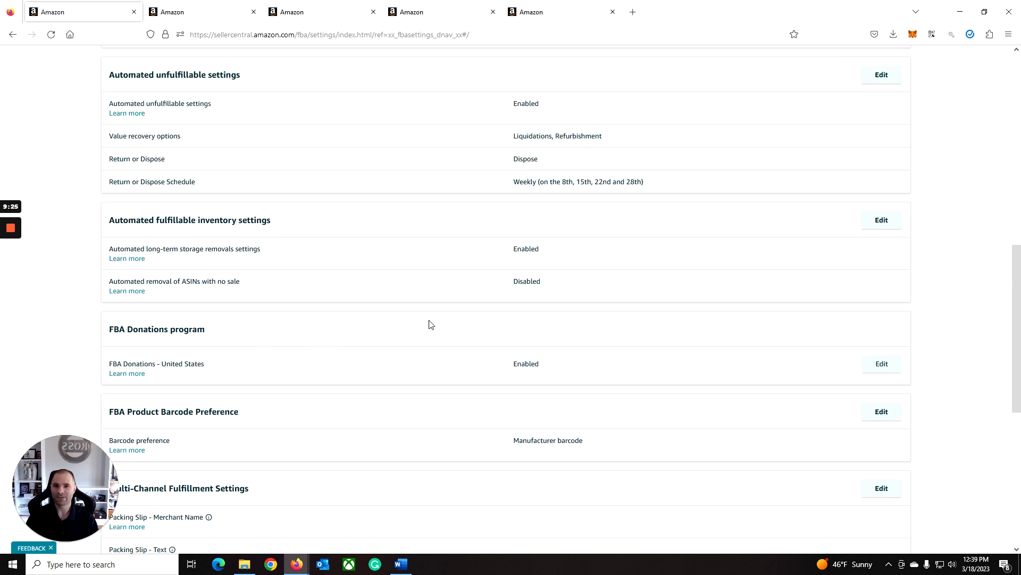
{"action": "scroll", "scroll_direction": "up", "scroll_amount": 3}
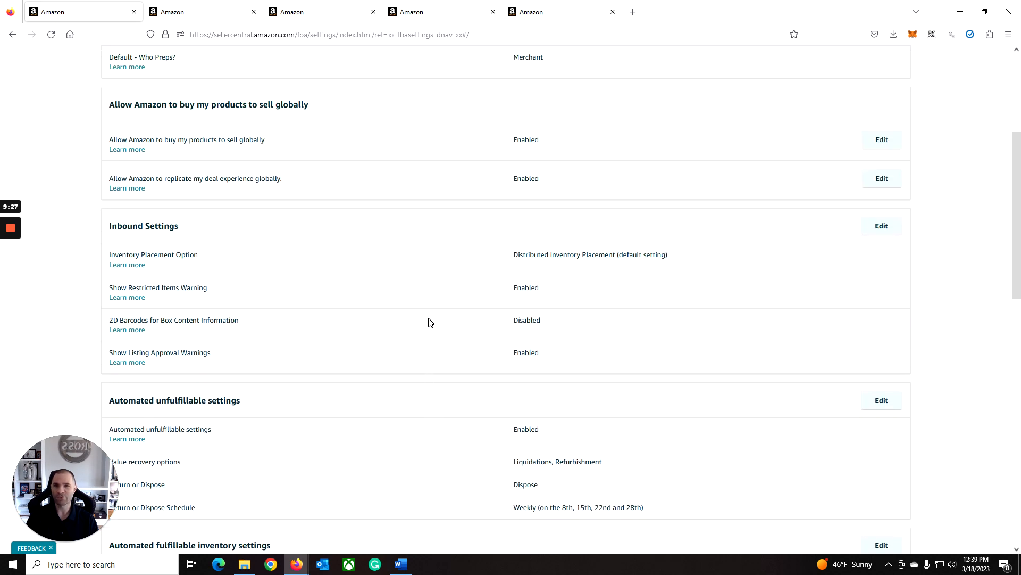
{"action": "scroll", "scroll_direction": "up", "scroll_amount": 3}
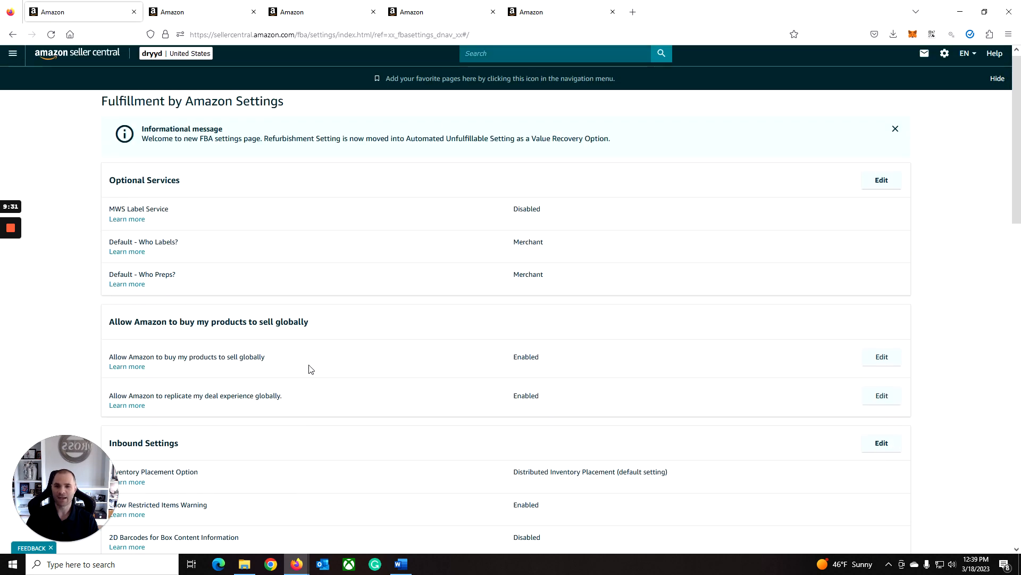
{"action": "mouse_move", "coordinate": [325, 378]}
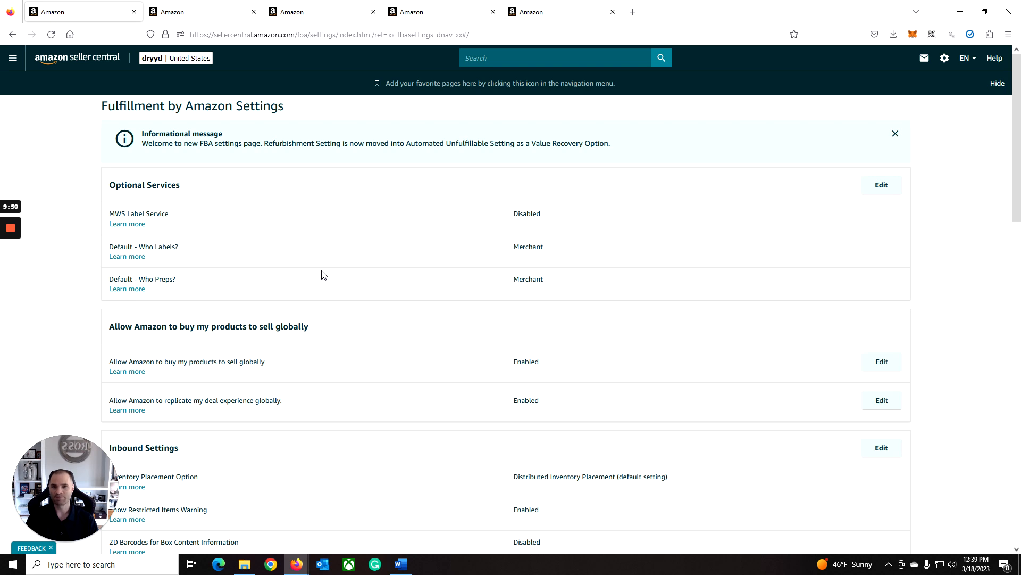
{"action": "mouse_move", "coordinate": [193, 213]}
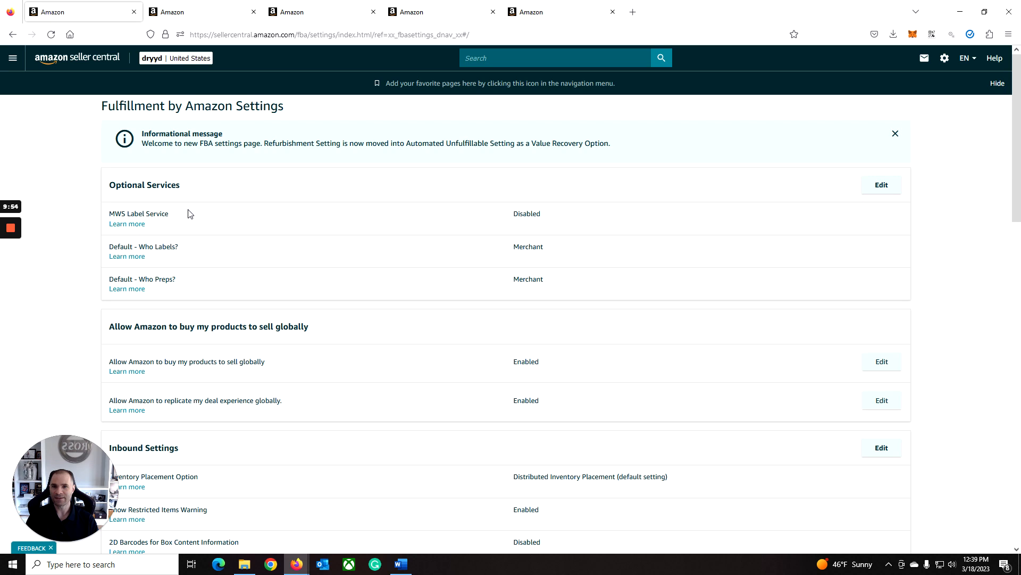
- Show the main site navigation with the Inventory section's FBA options
{"action": "left_click", "coordinate": [12, 57]}
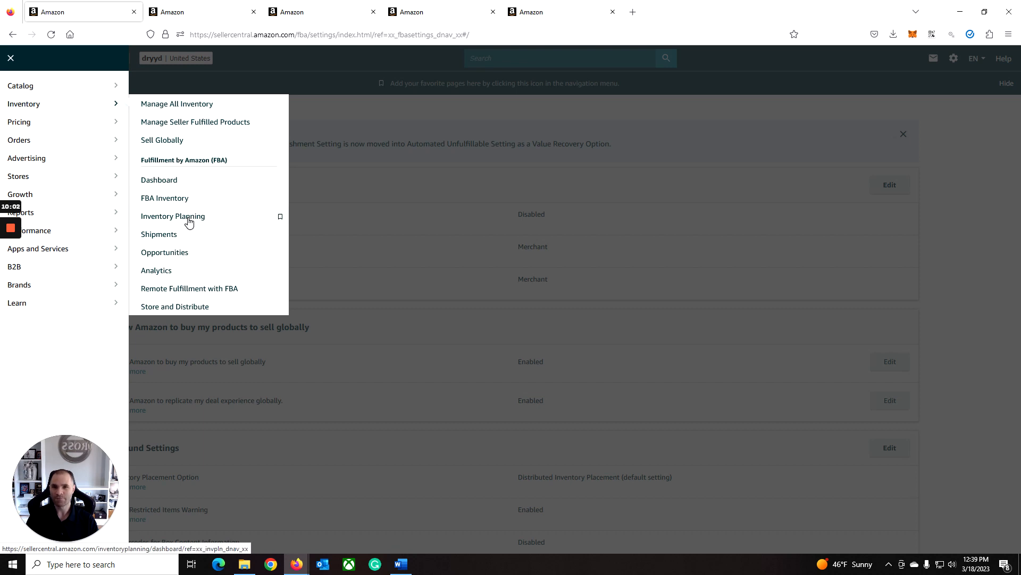
- Load the Inventory Planning dashboard showing the 786 performance index and restock suggestions
{"action": "left_click", "coordinate": [172, 216]}
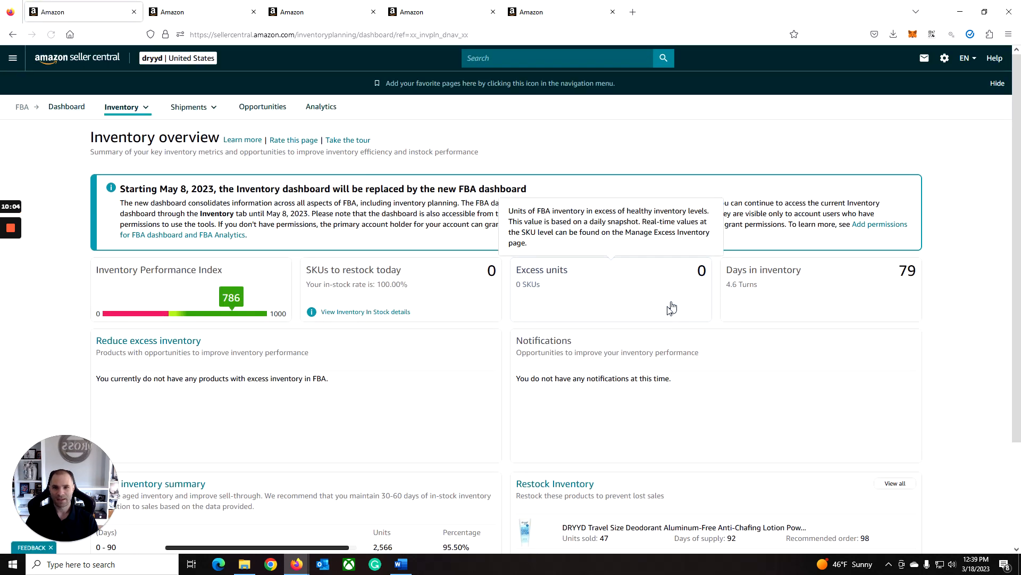
{"action": "scroll", "scroll_direction": "down", "scroll_amount": 3}
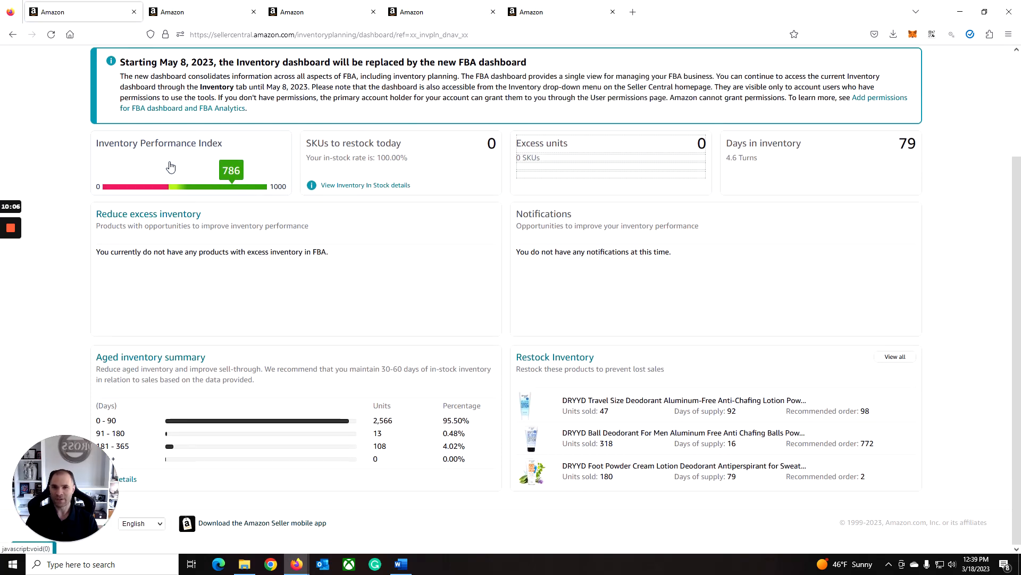
{"action": "mouse_move", "coordinate": [166, 164]}
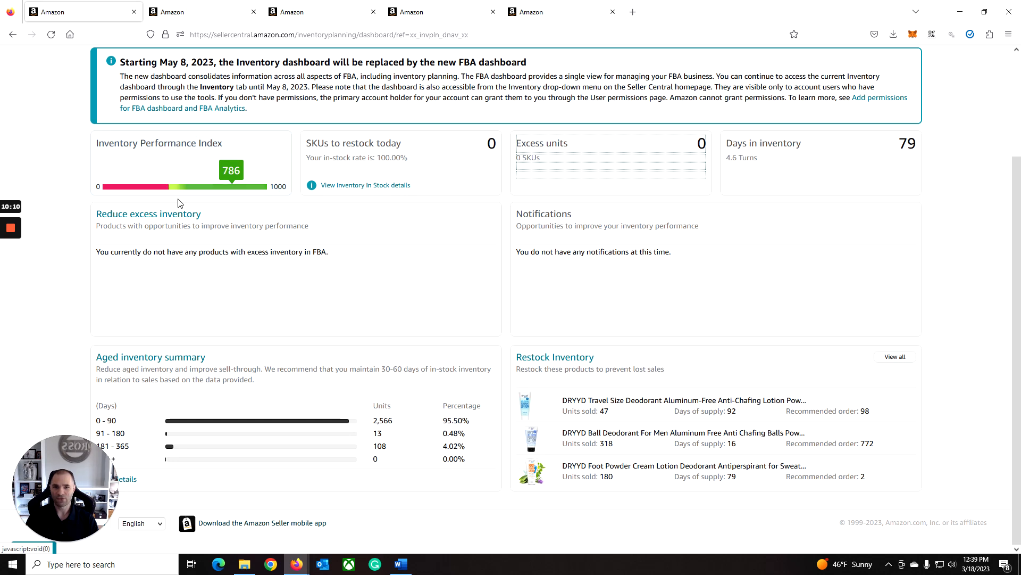
{"action": "mouse_move", "coordinate": [279, 220]}
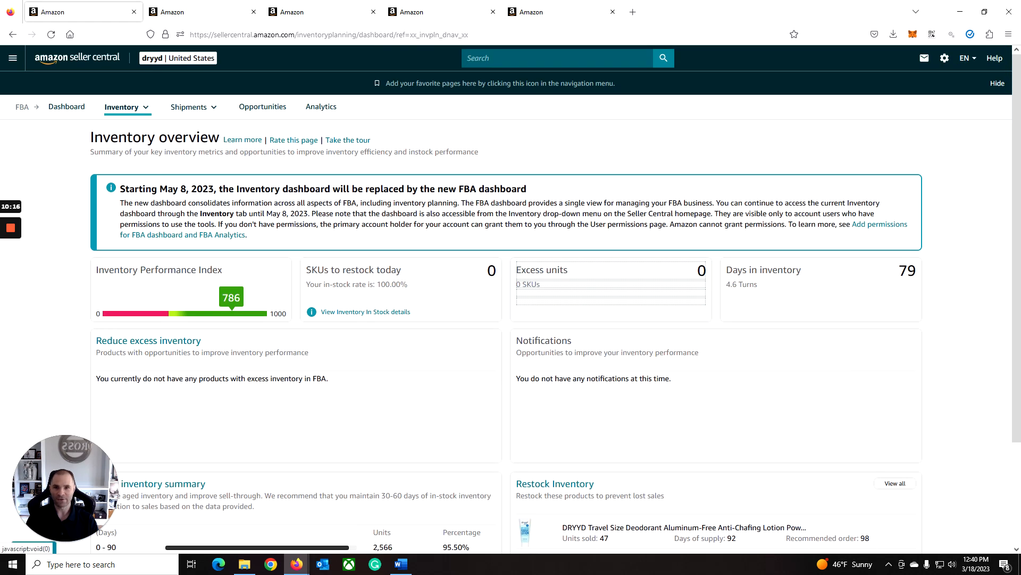
{"action": "scroll", "scroll_direction": "down", "scroll_amount": 3}
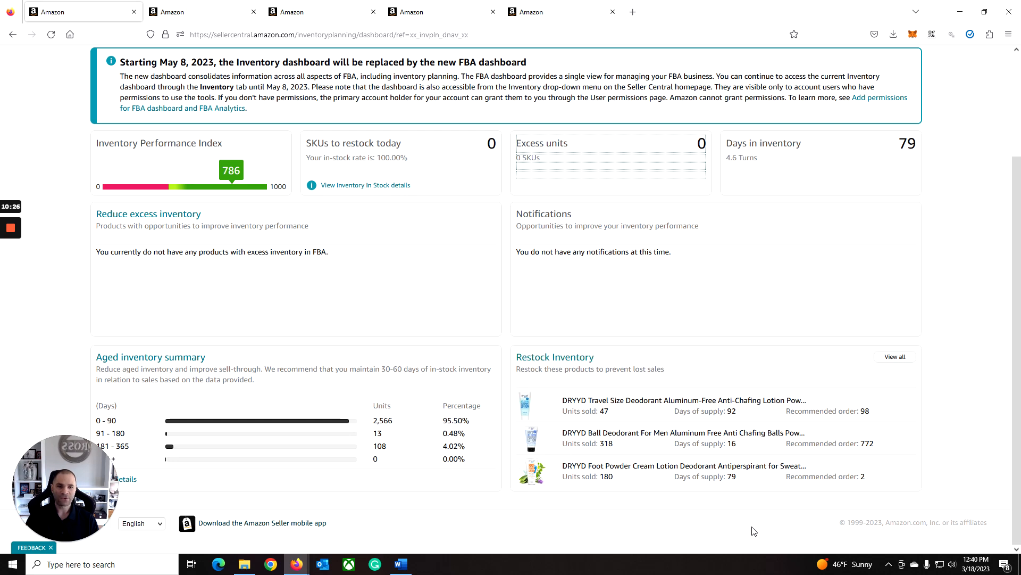
{"action": "mouse_move", "coordinate": [996, 490]}
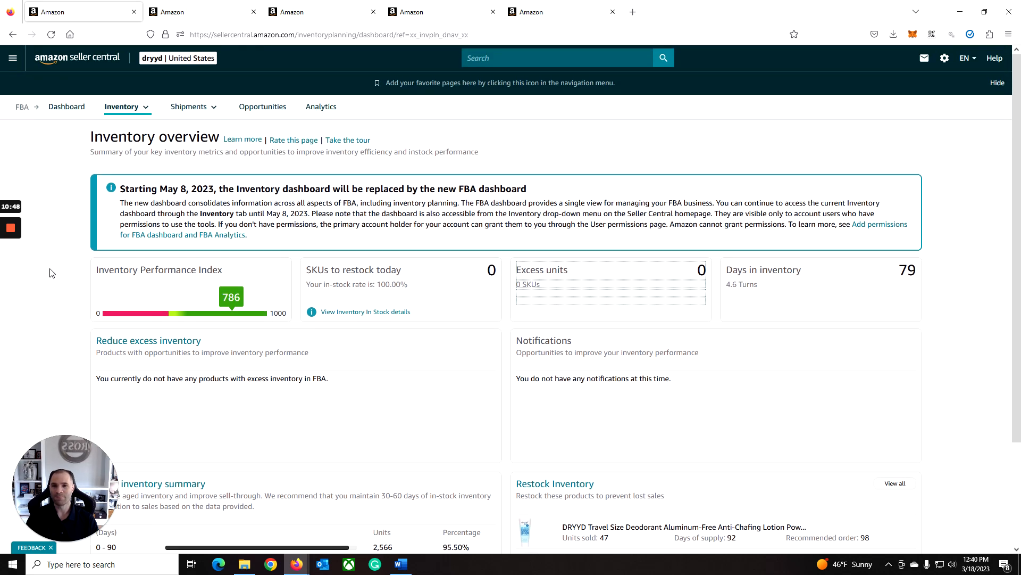
{"action": "mouse_move", "coordinate": [77, 242]}
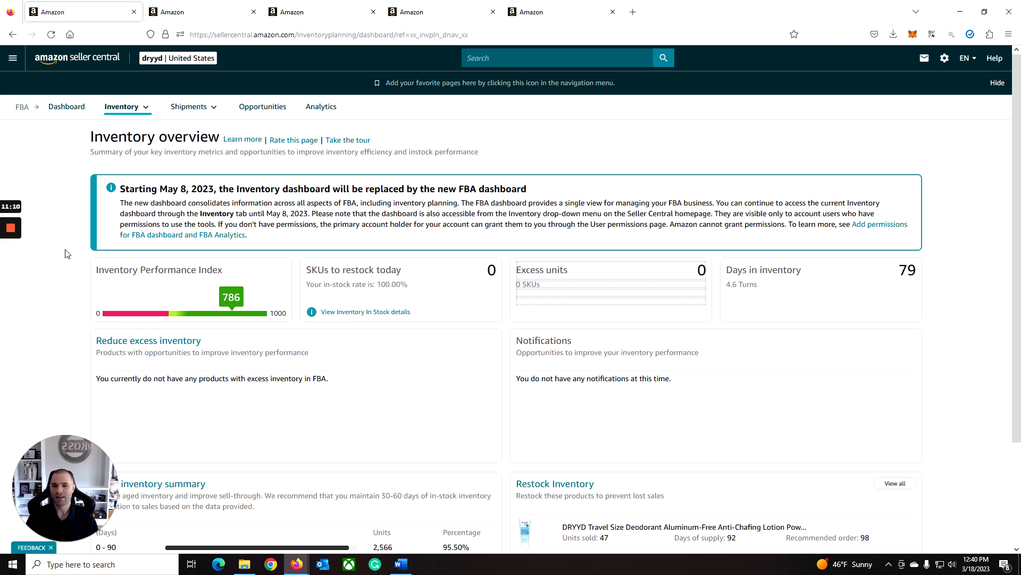
{"action": "mouse_move", "coordinate": [65, 242]}
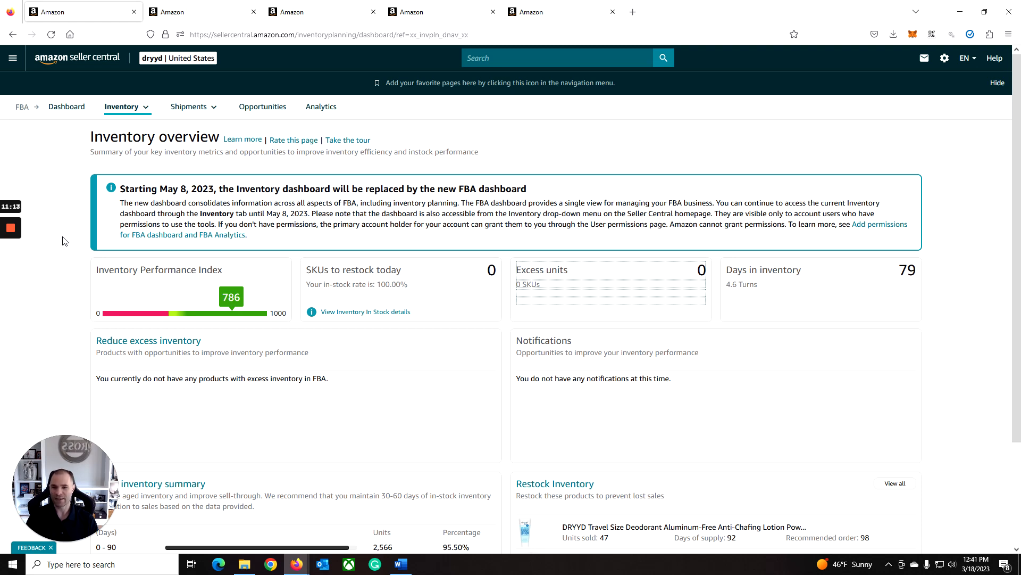